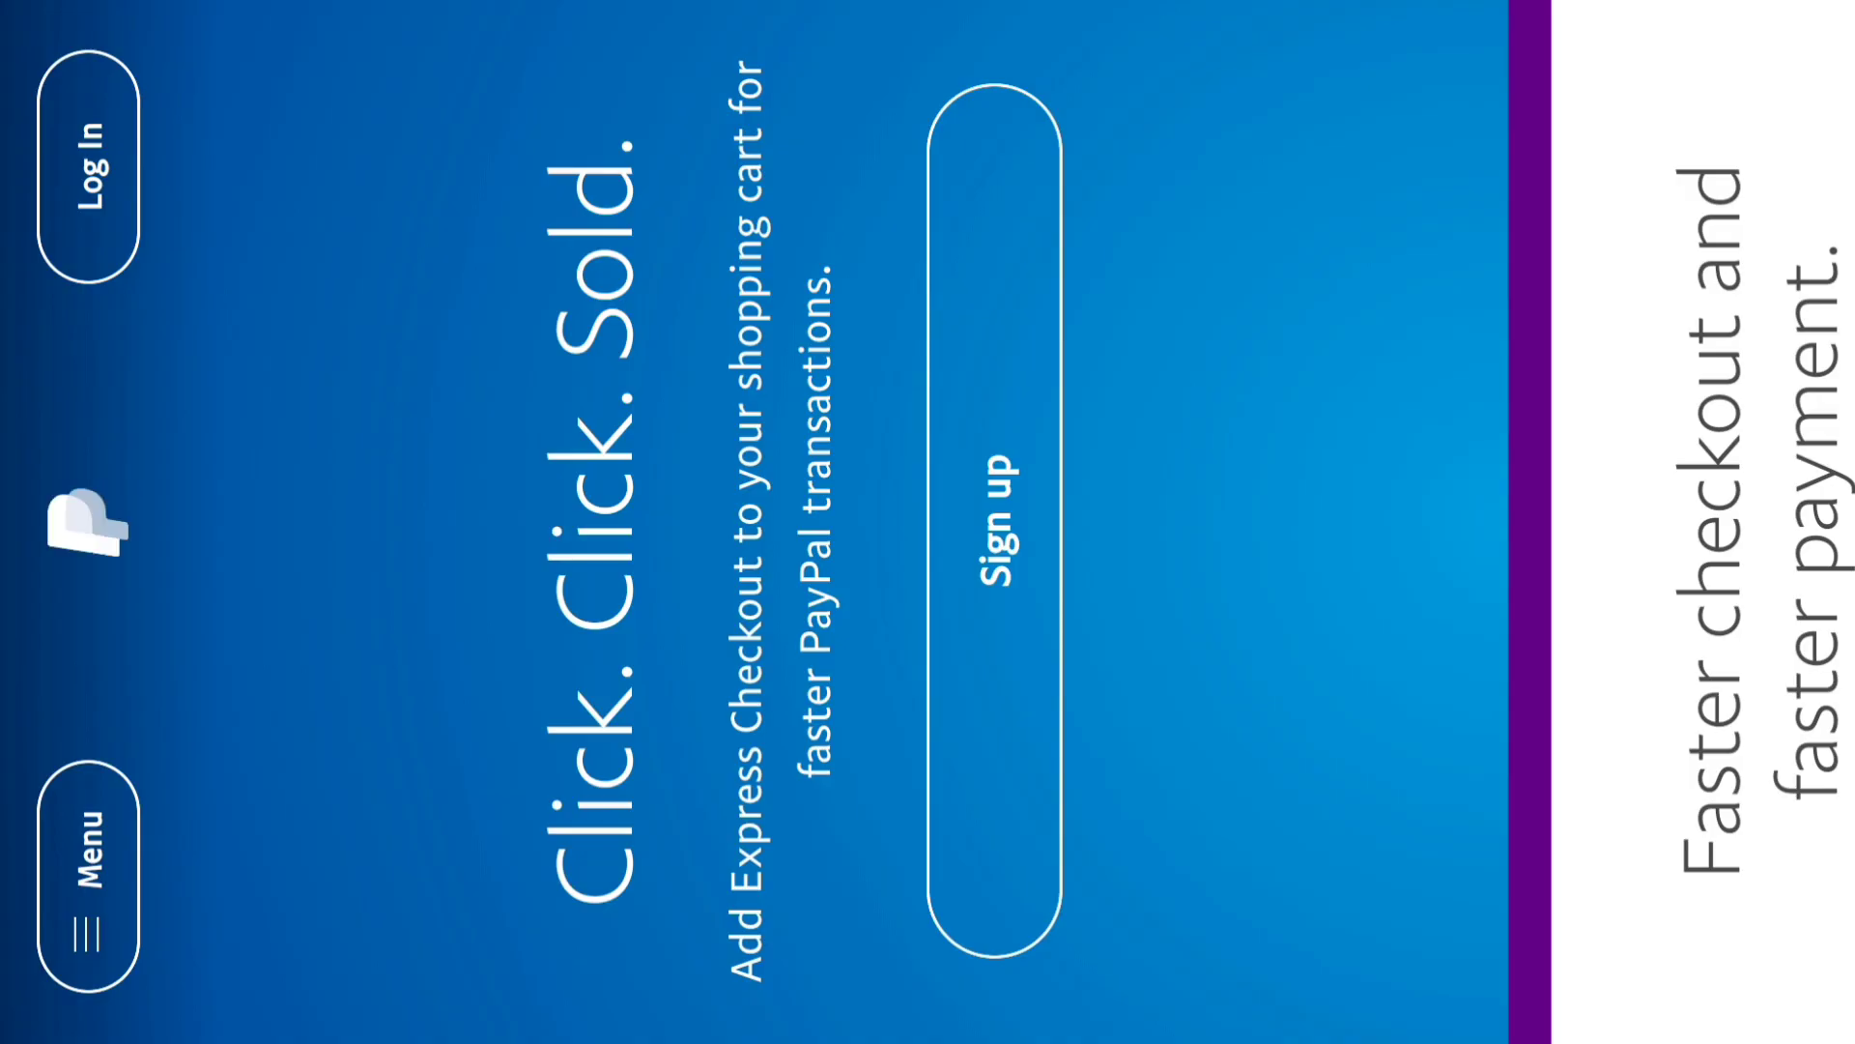
Step: Start the PayPal Business account sign-up so the email page appears
left_click(1001, 526)
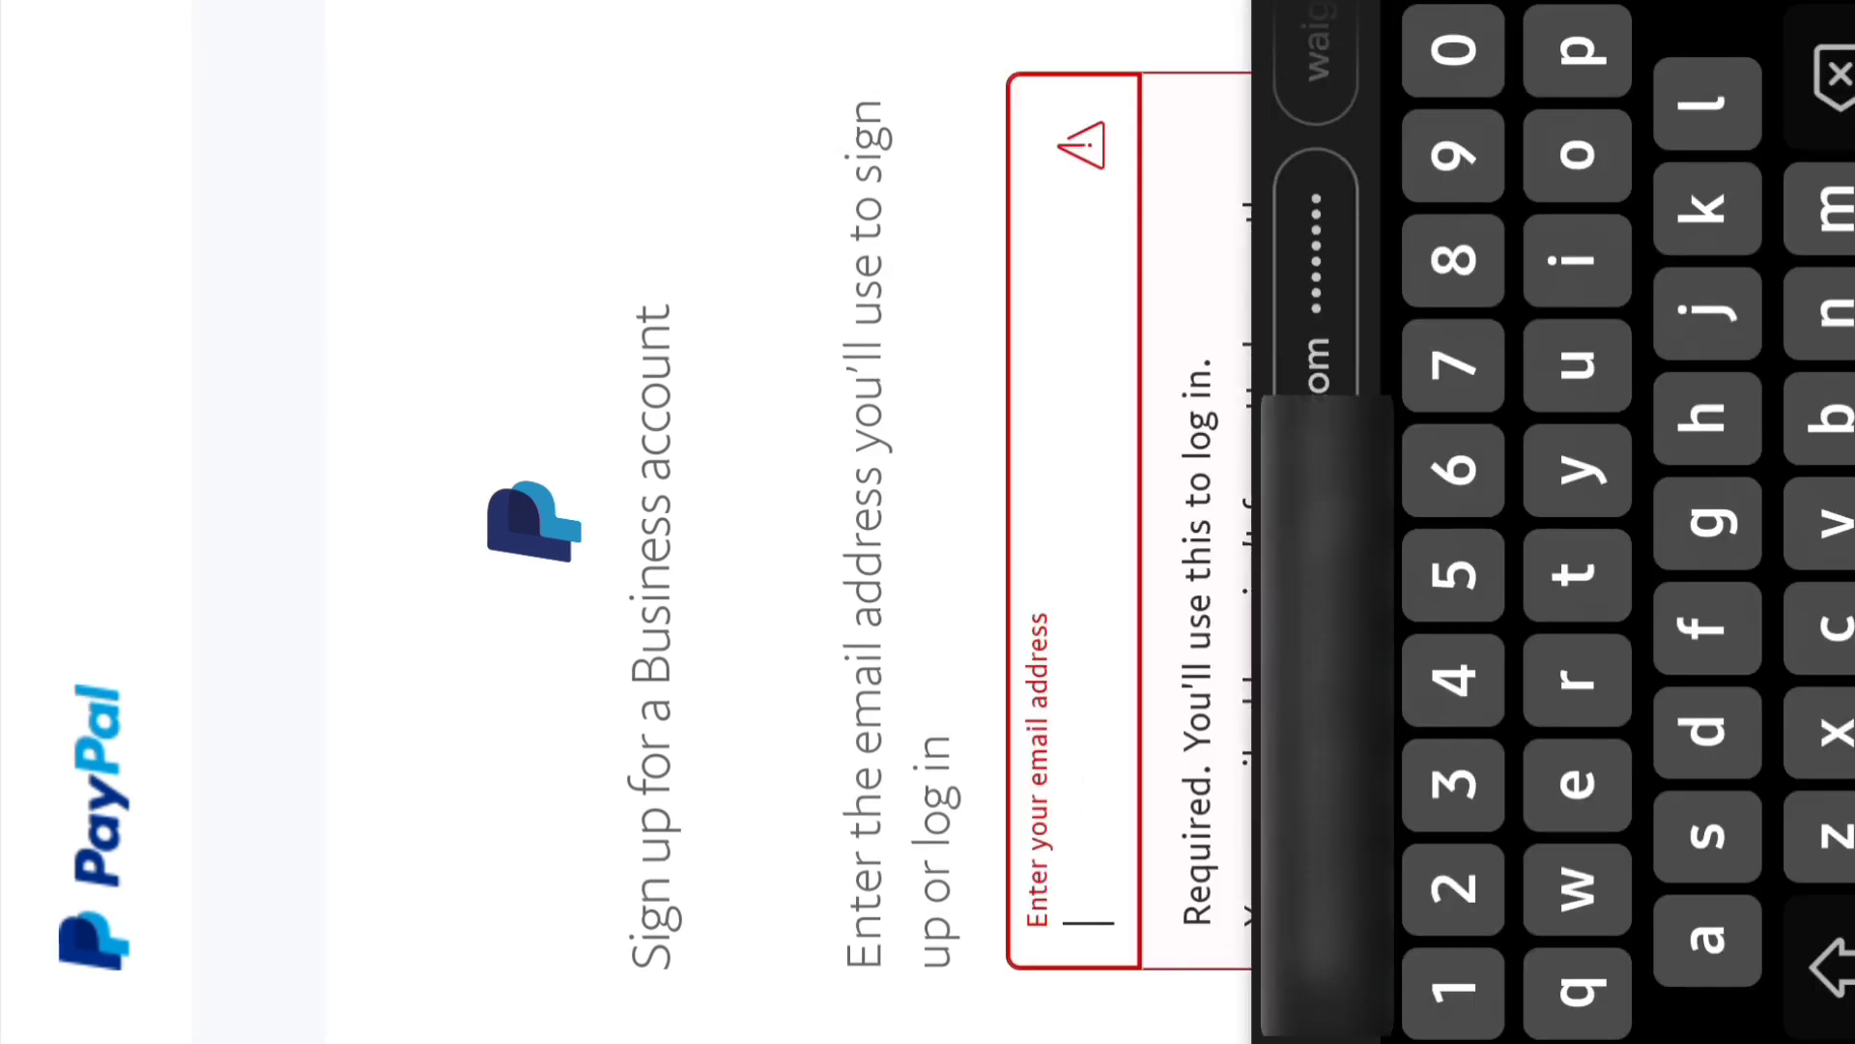
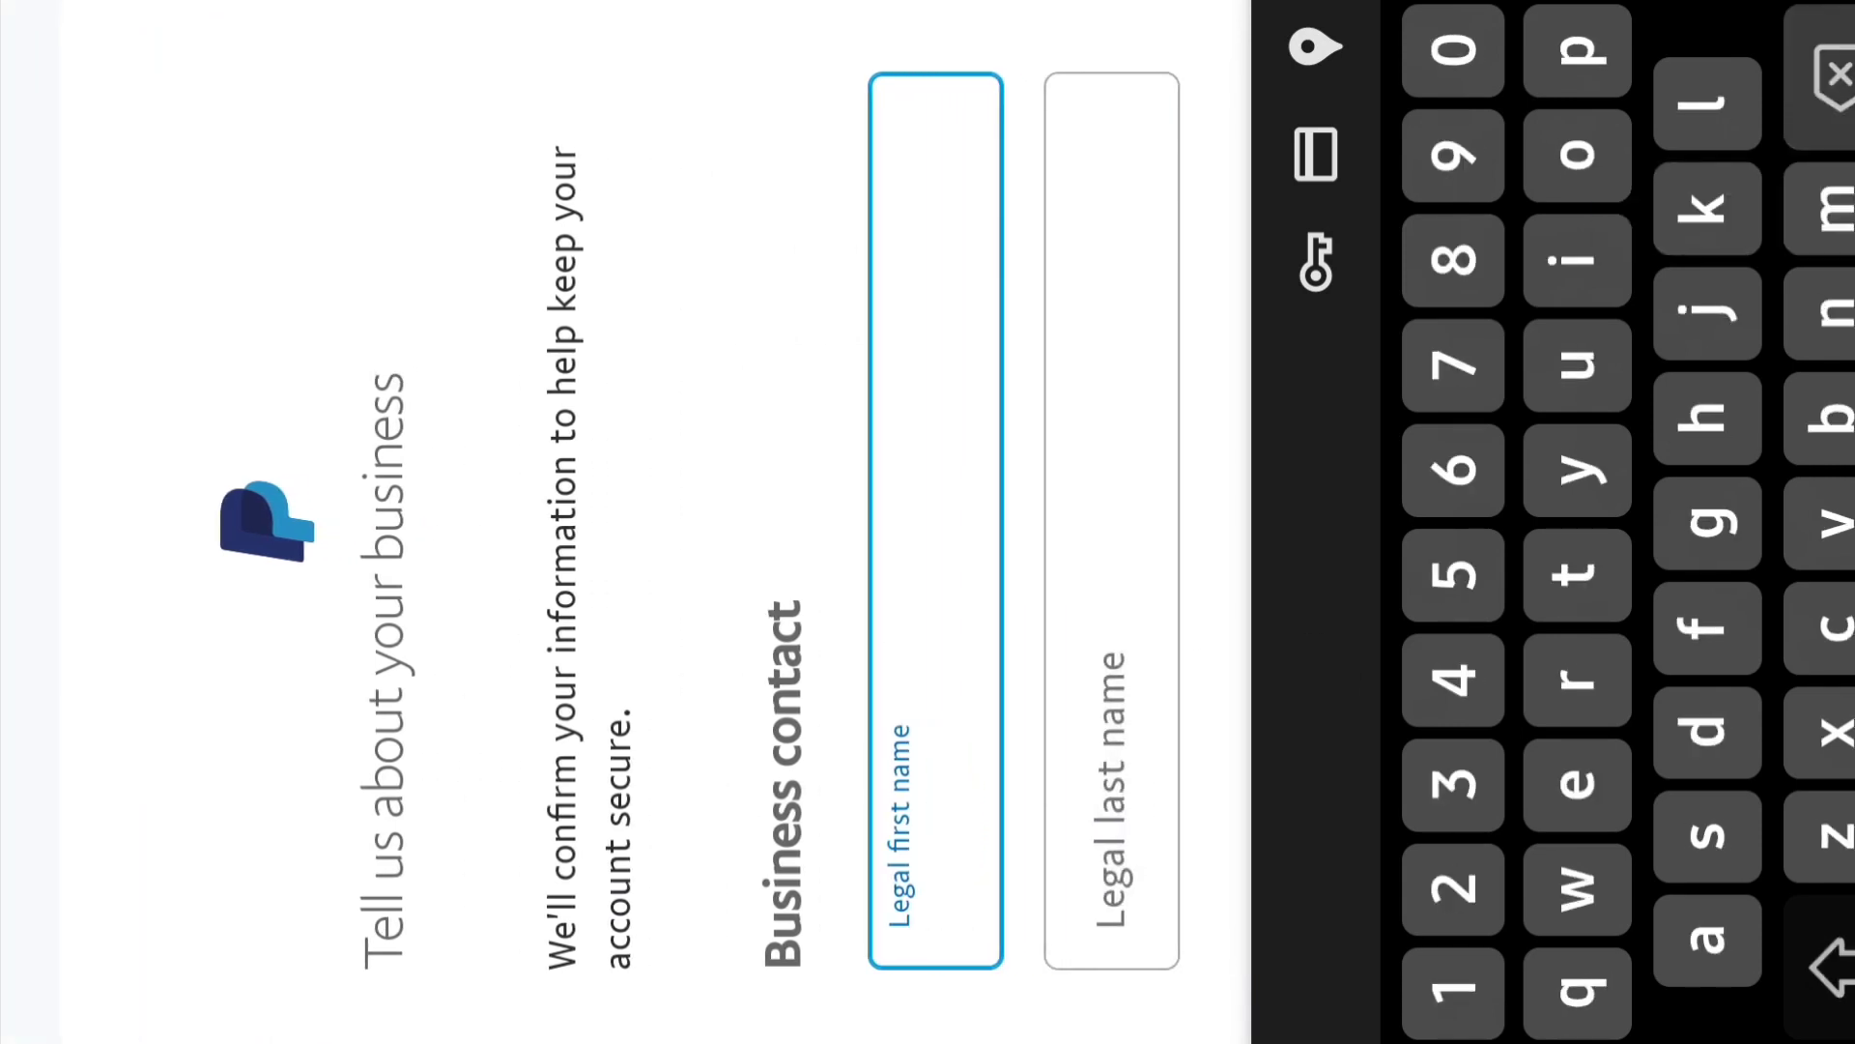
Step: Fill legal first and last names 'Wa' and business name 'LaWai', with phone code +95
type("Wai")
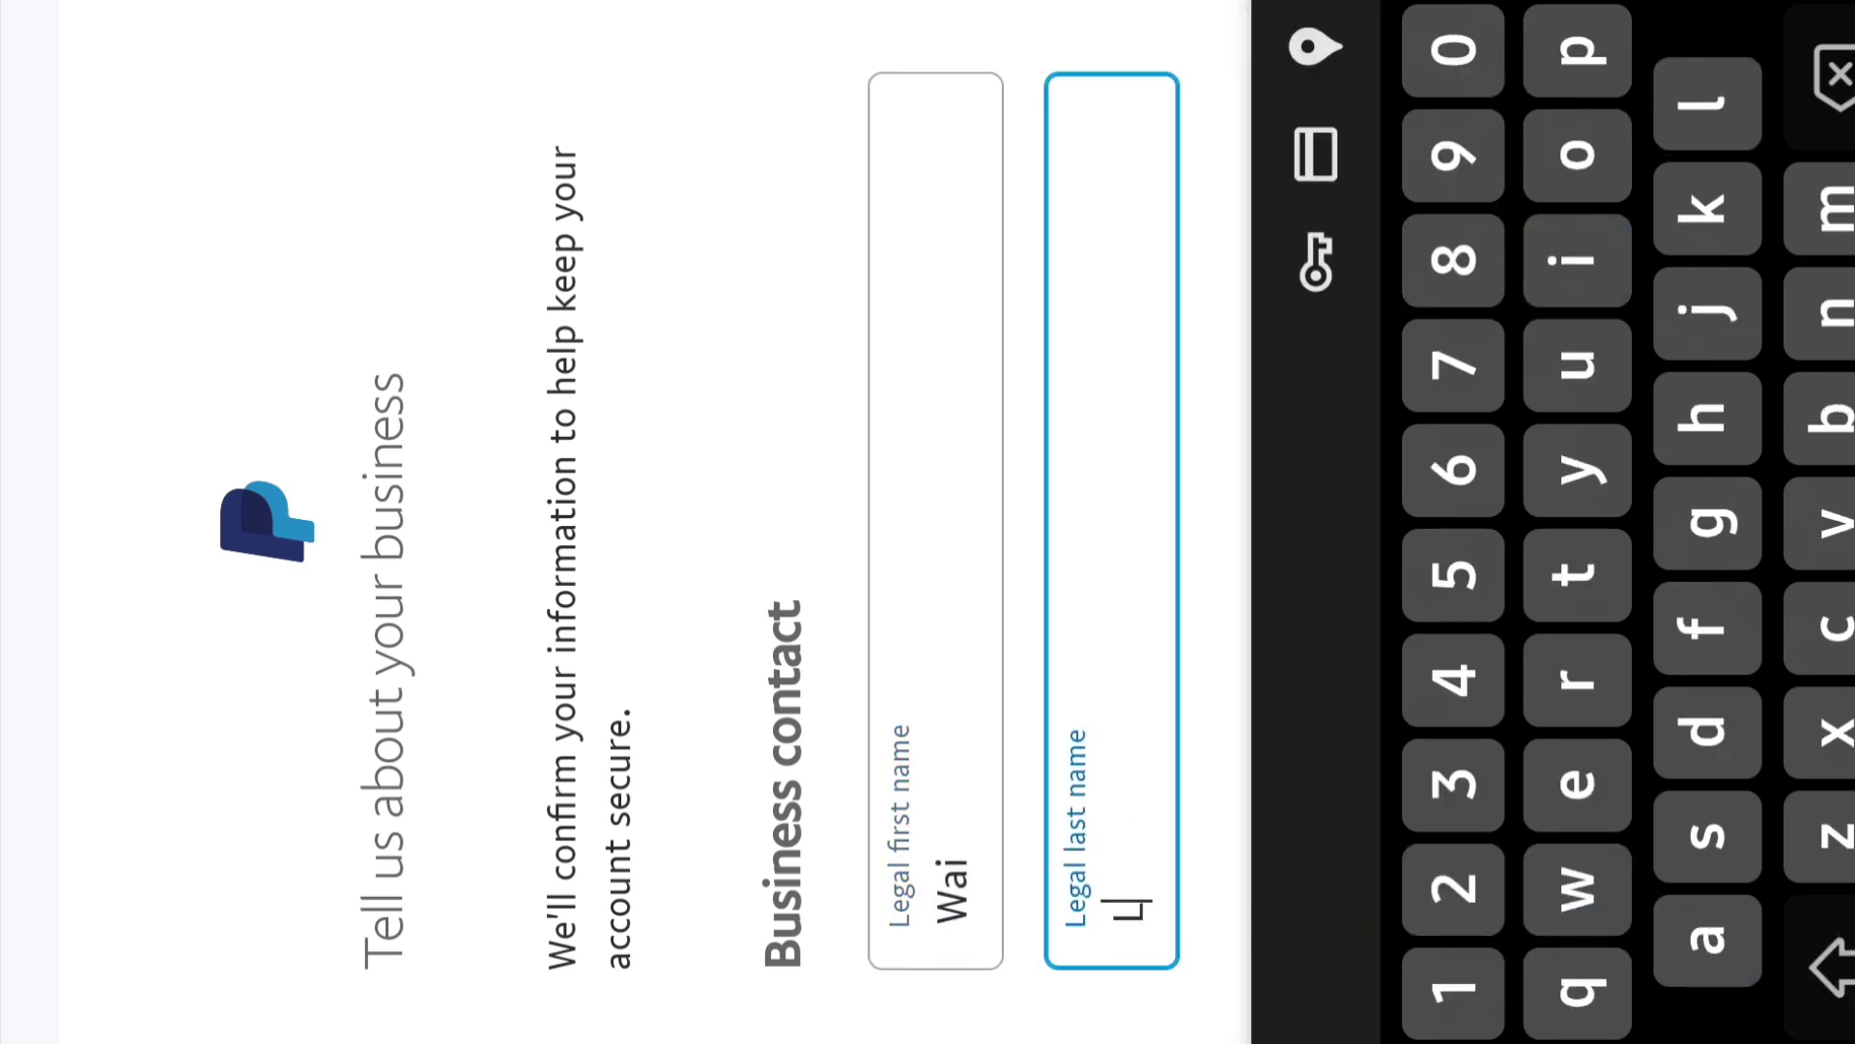
type("a")
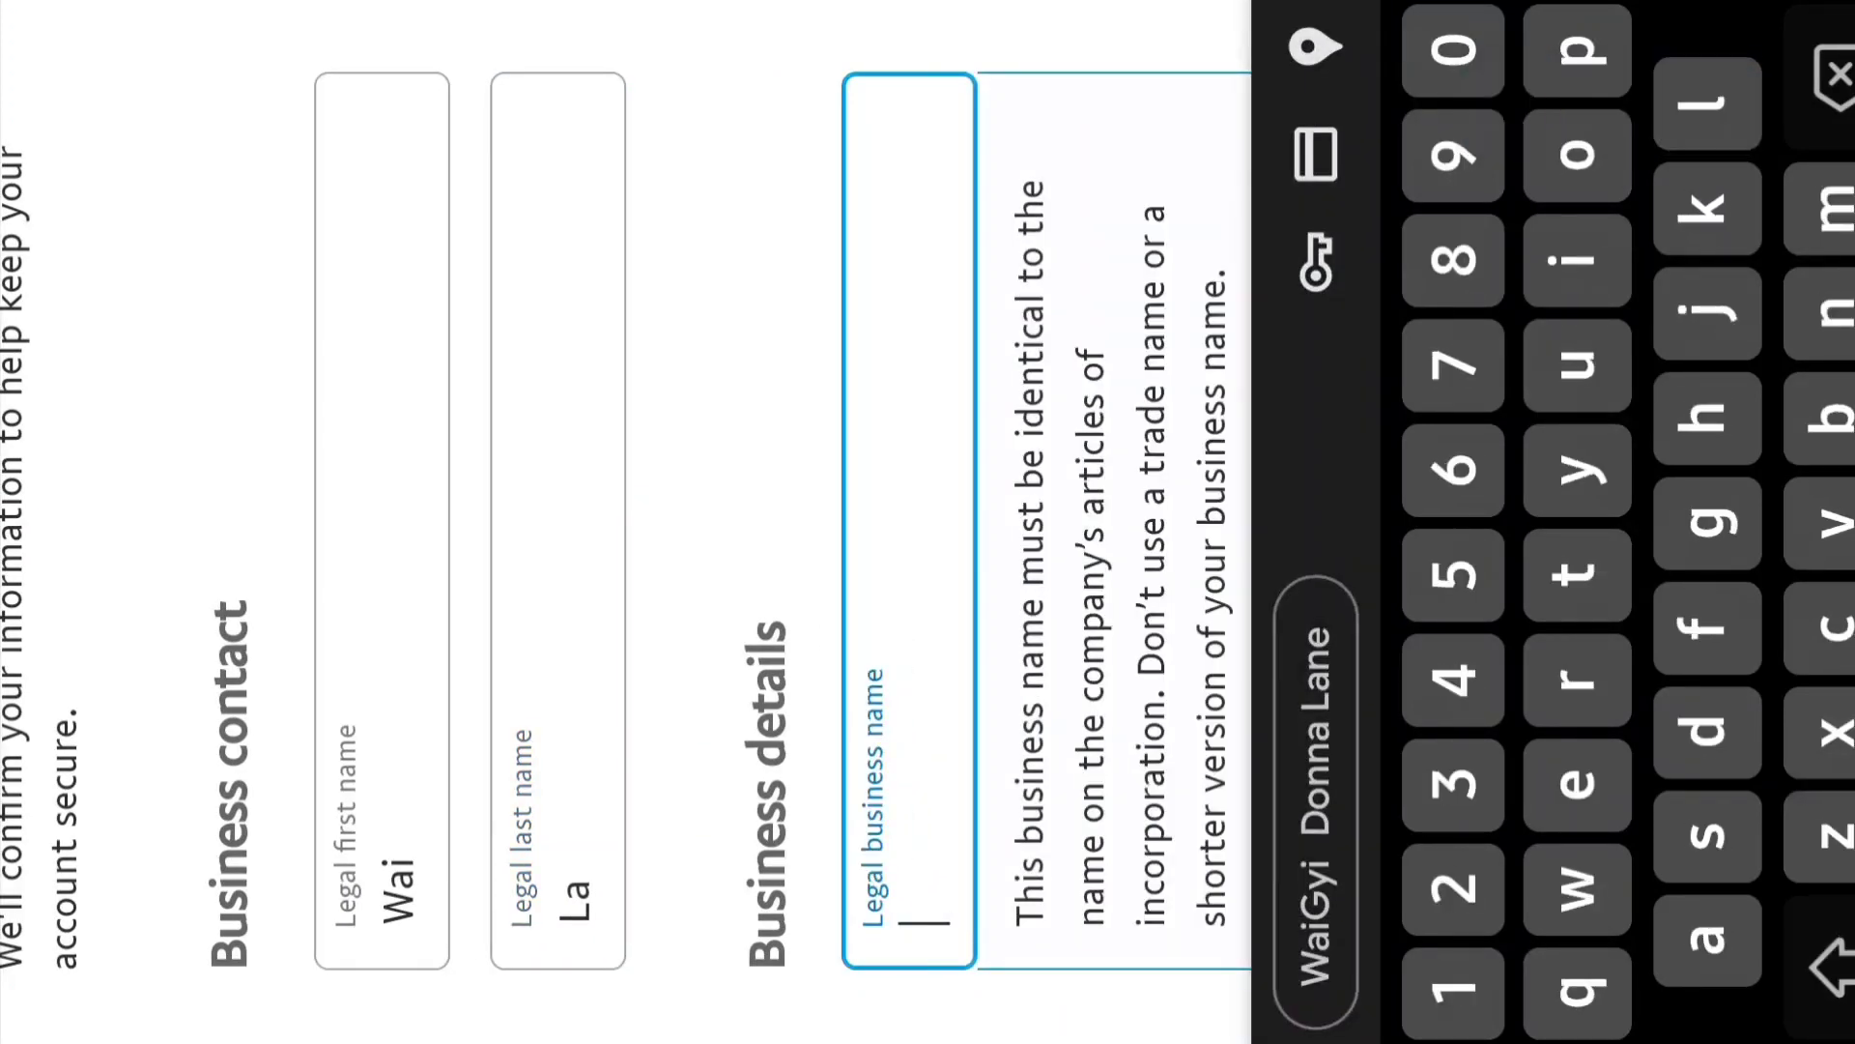
type("LaWai")
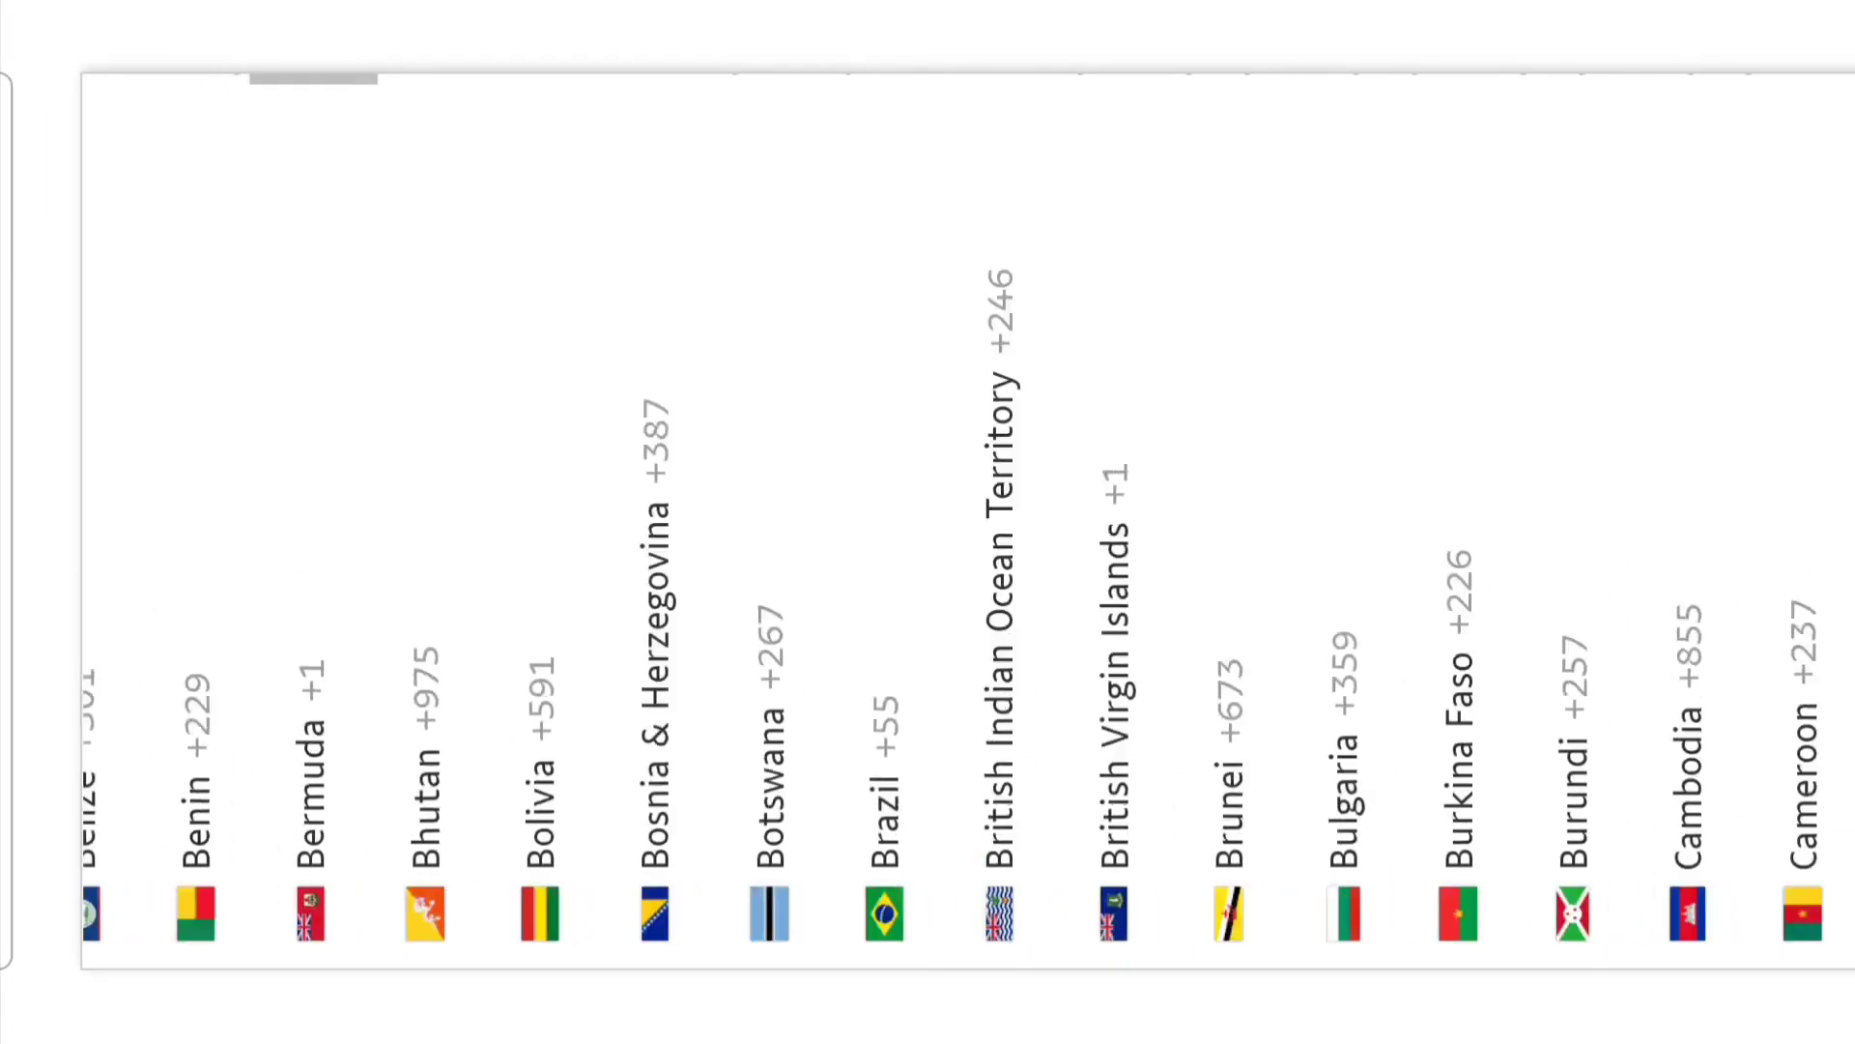
scroll("right", 3)
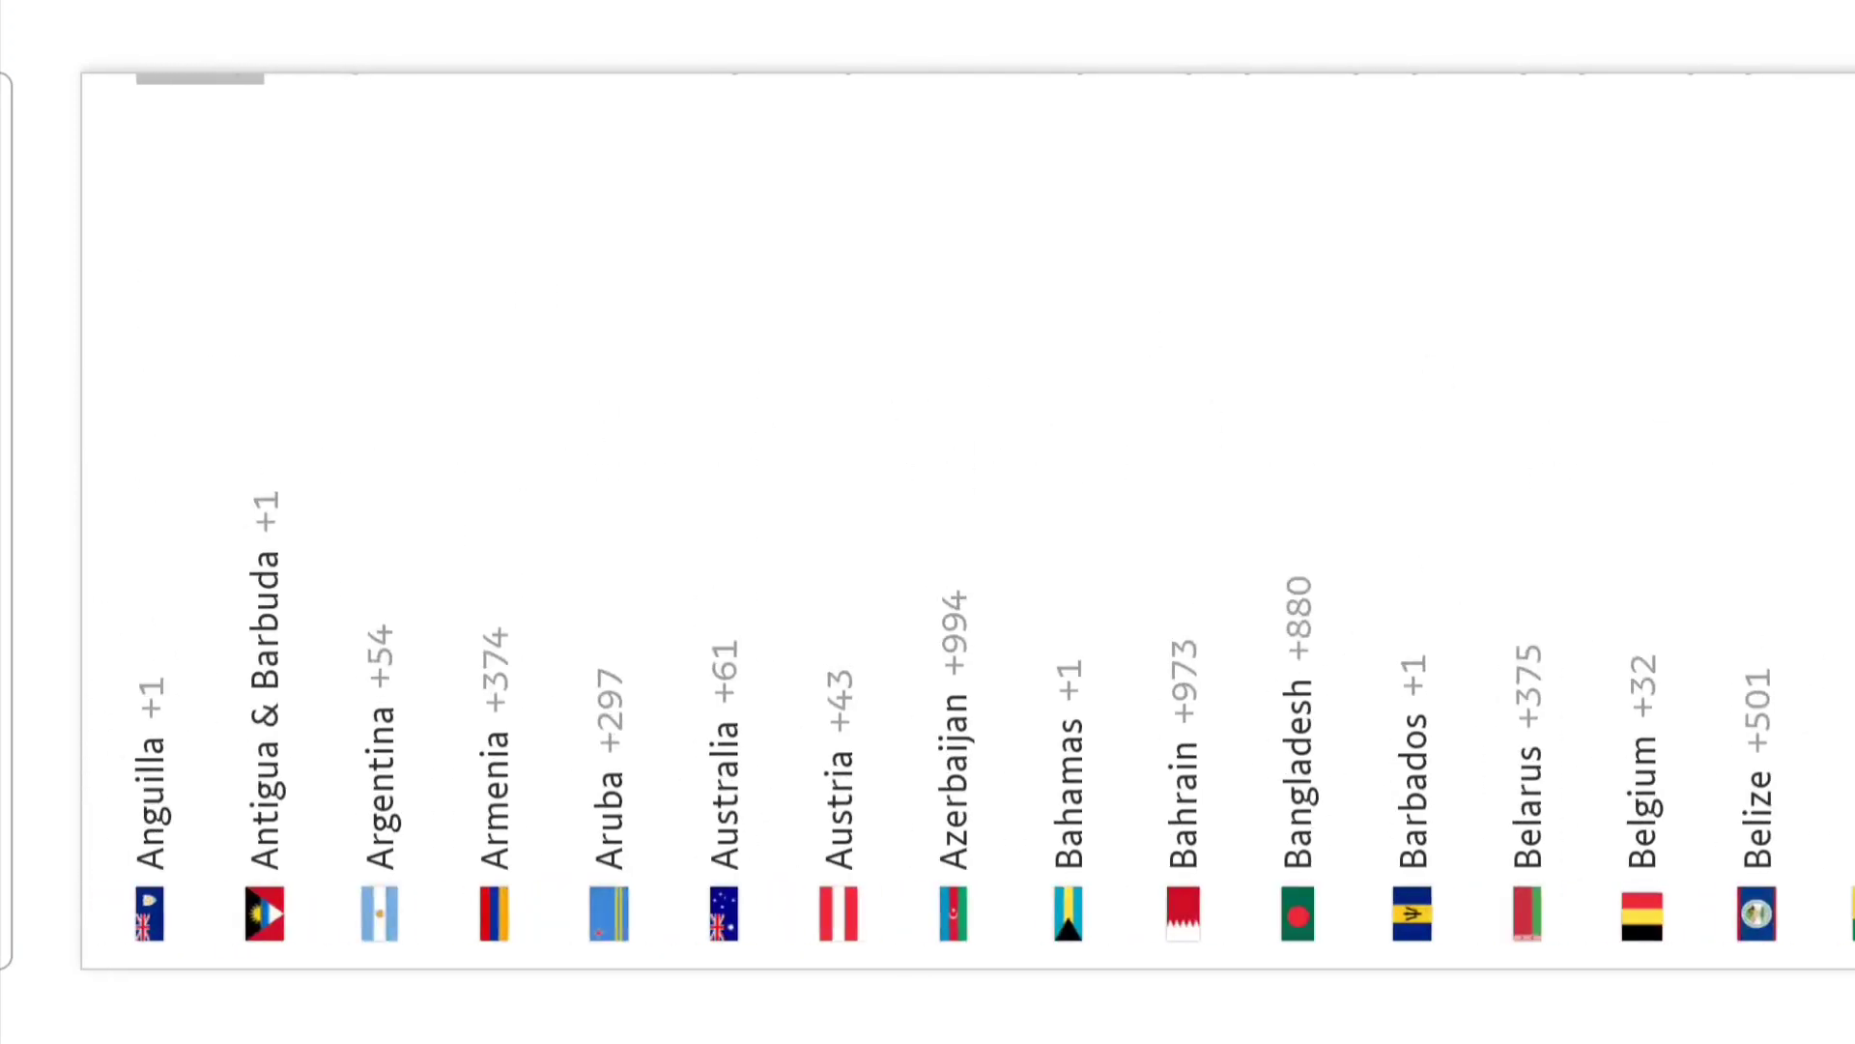
scroll("right", 3)
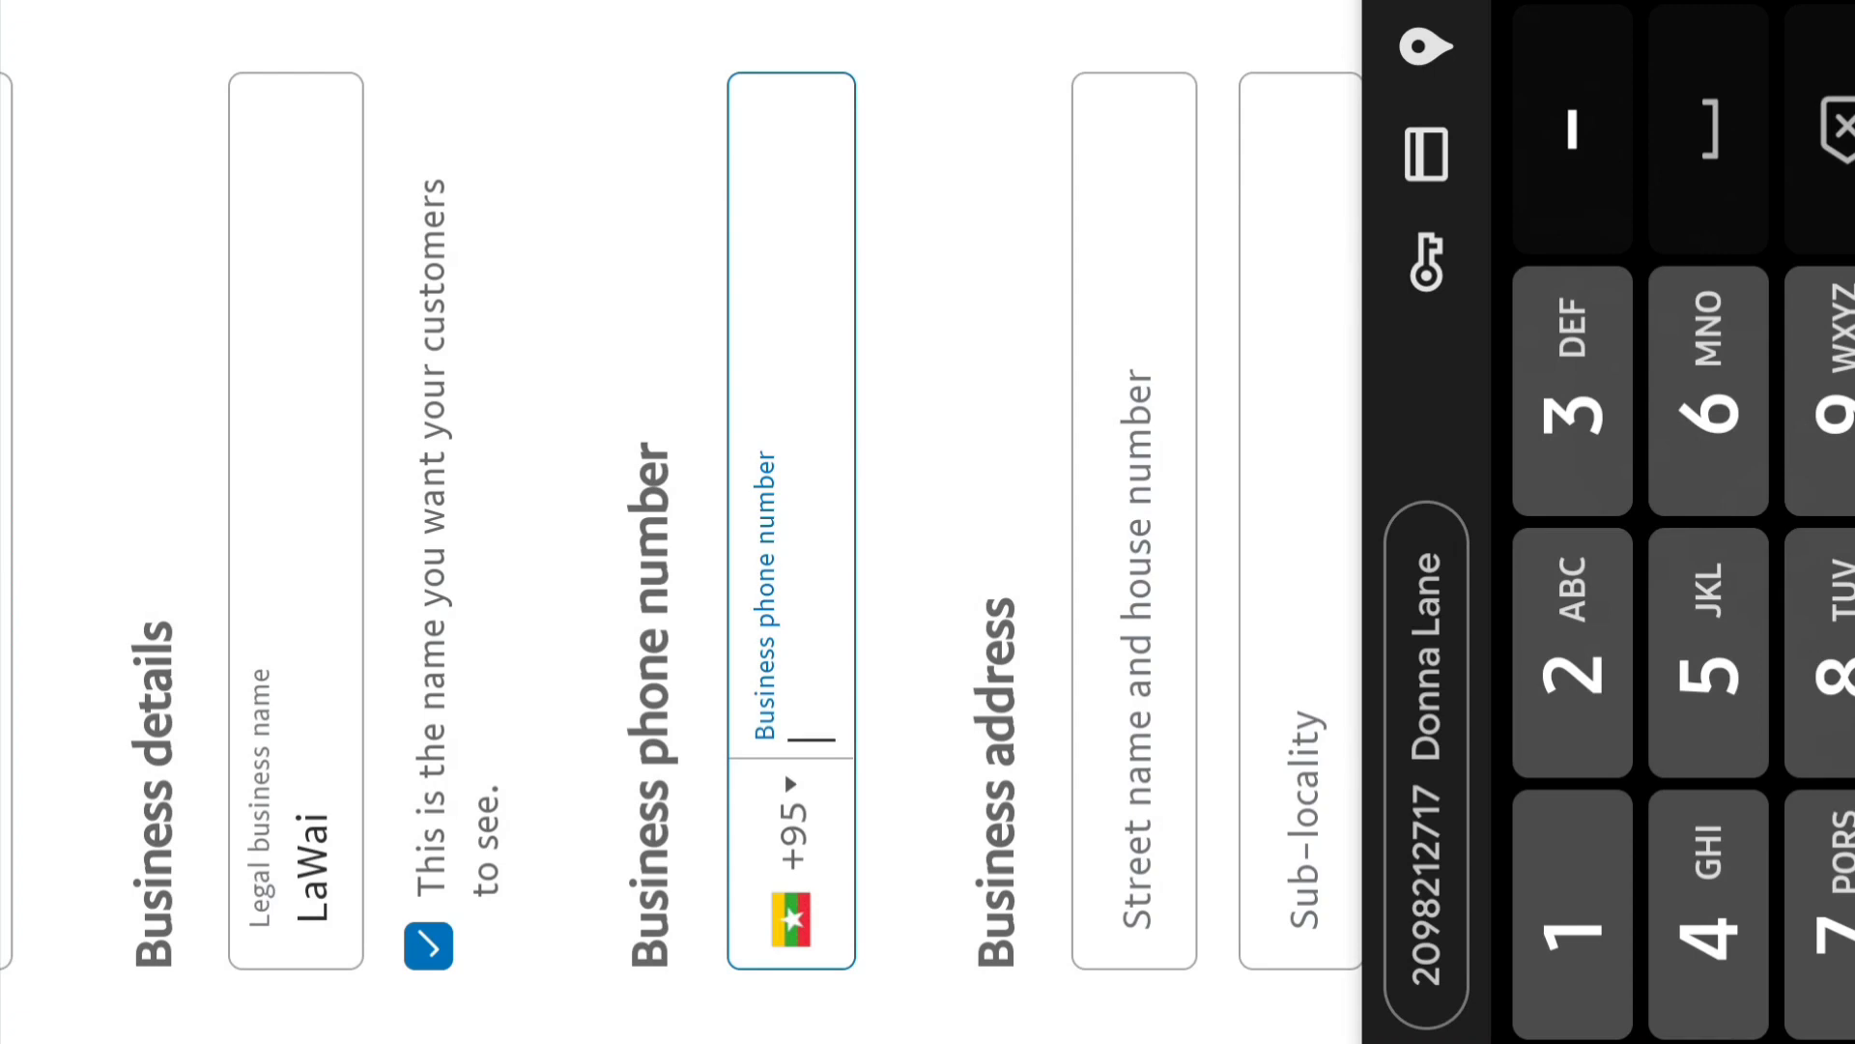
Step: Enter the business phone number, street 'Bago,Min...' and sub-locality Minla
type("0")
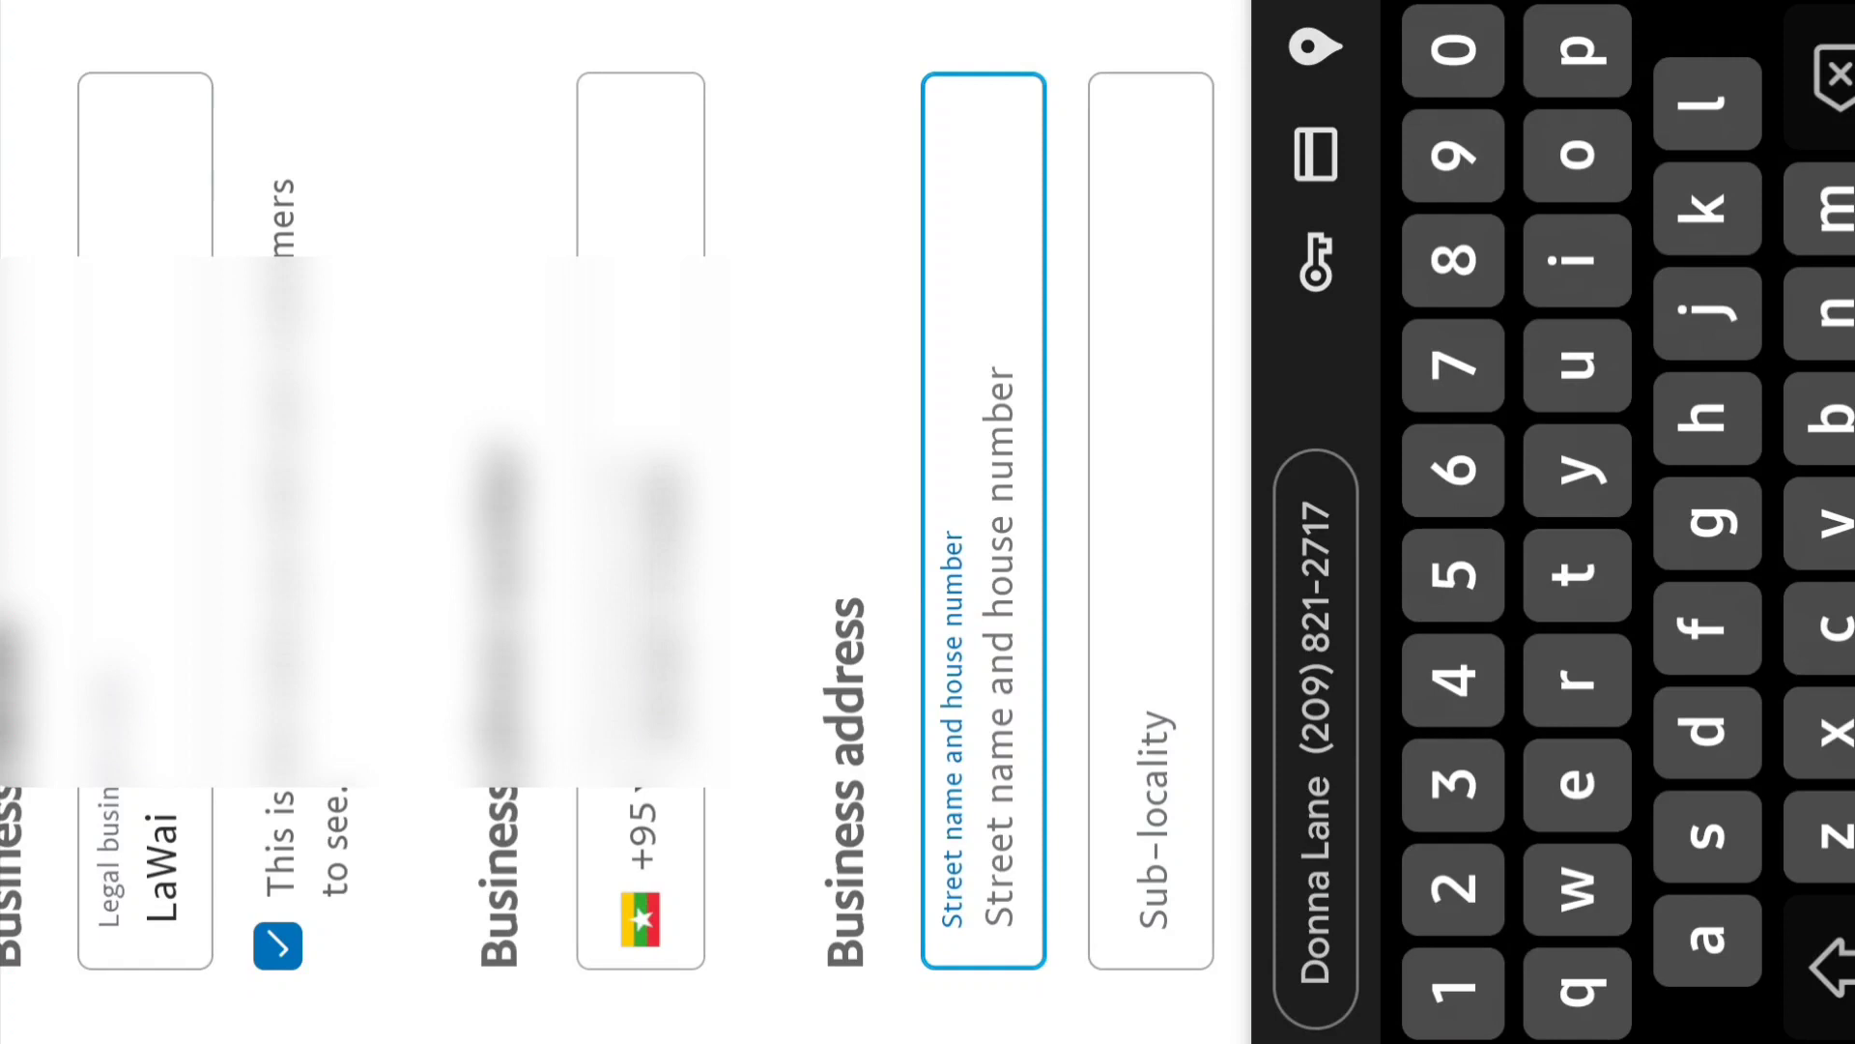
type("Bago")
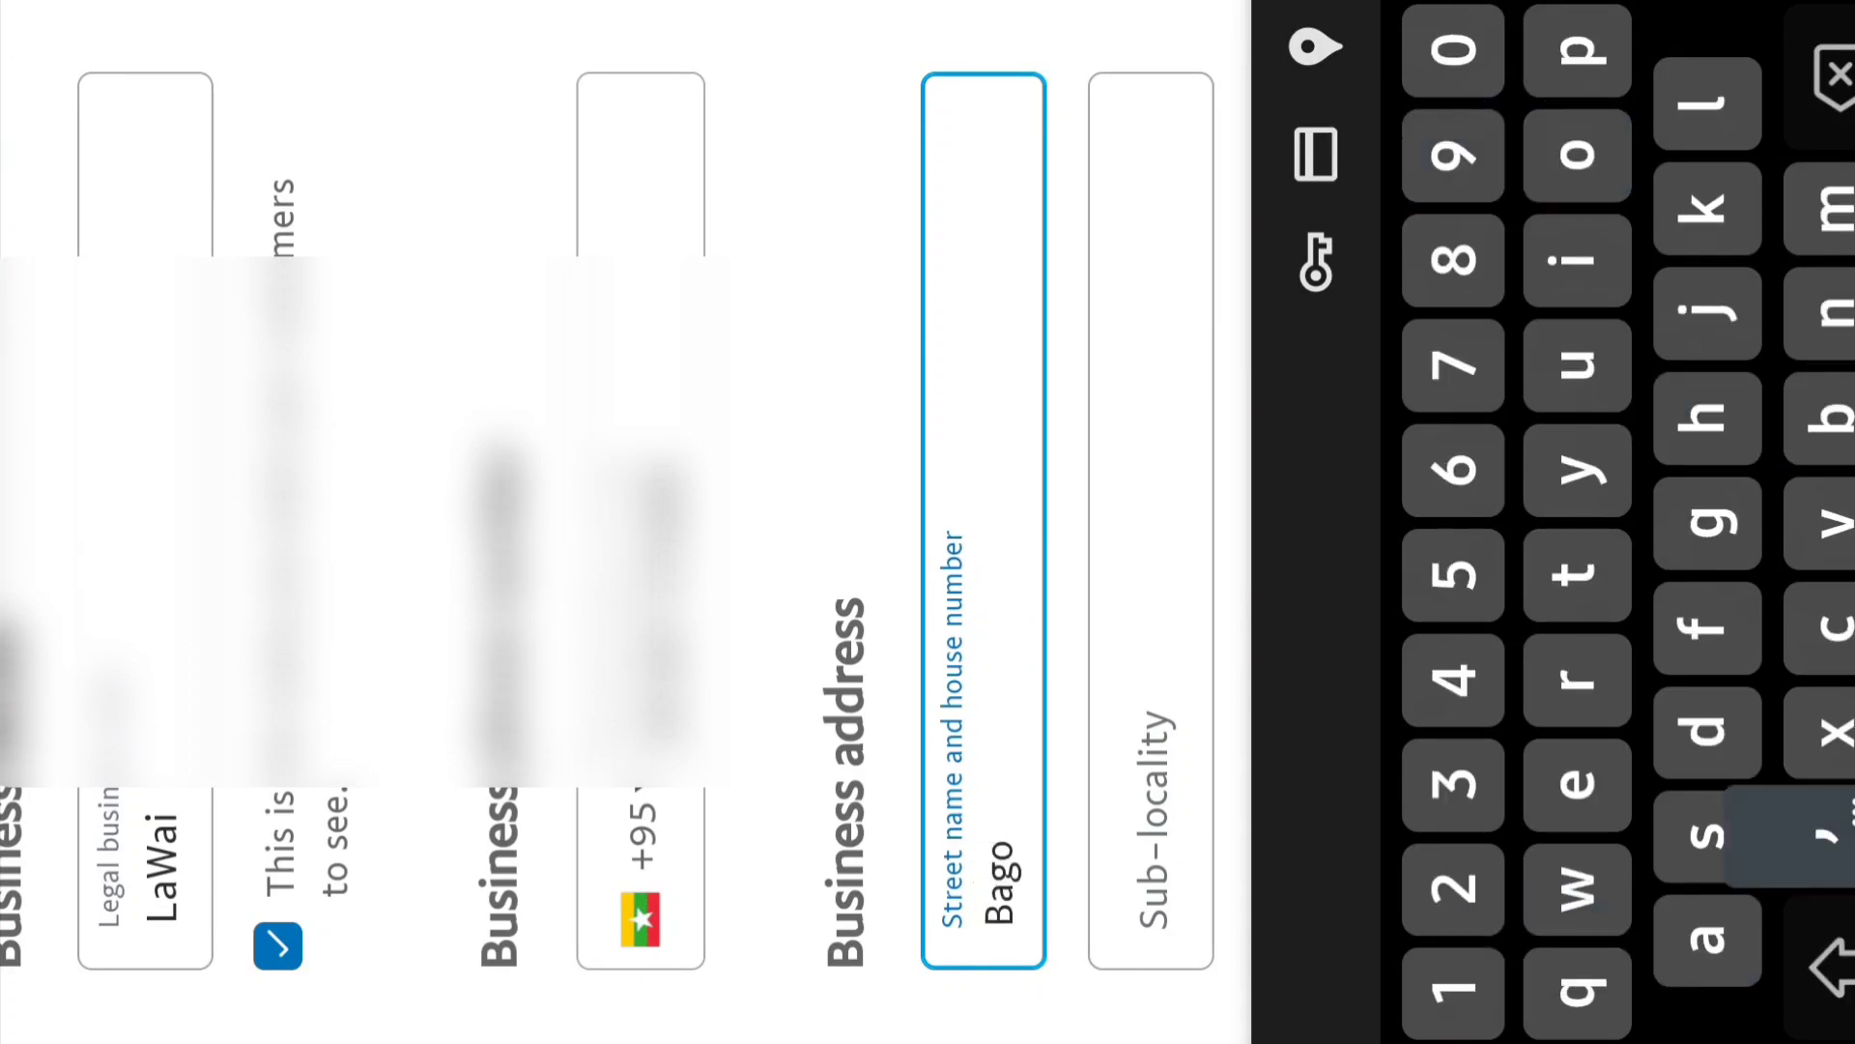
type(",Min")
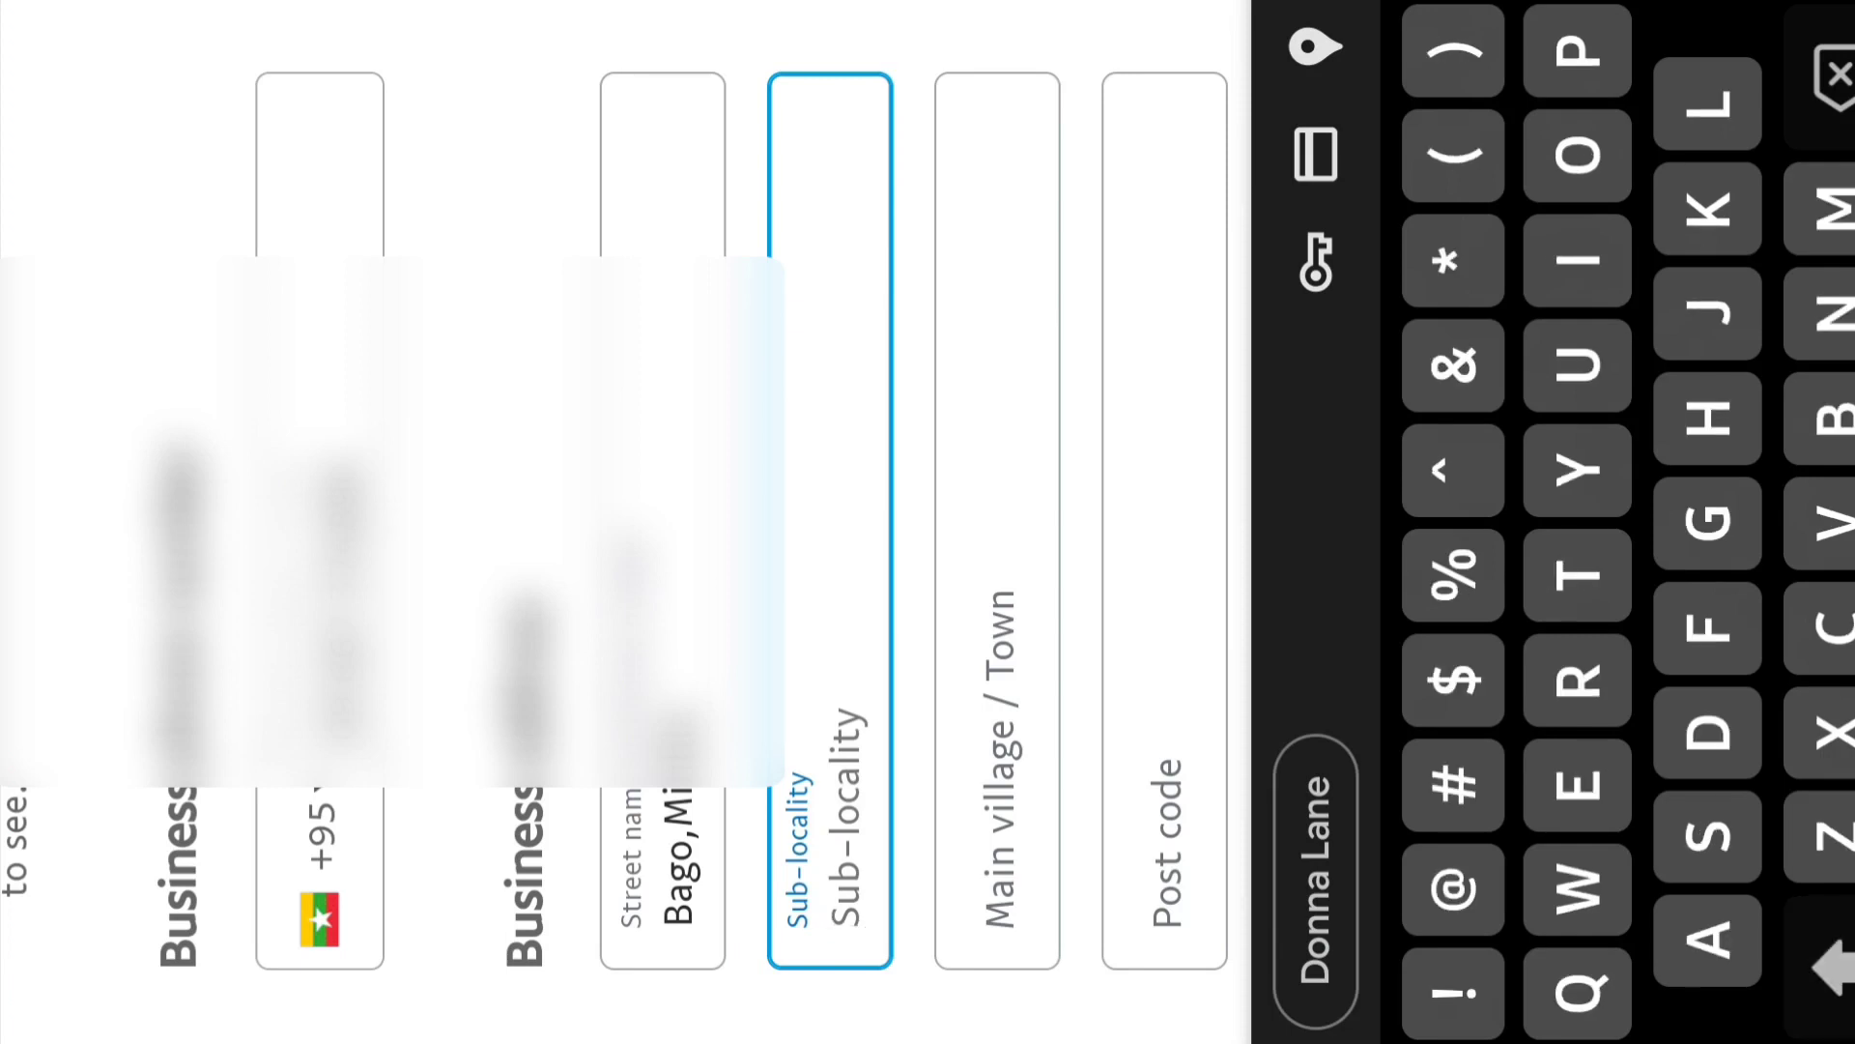
type("M")
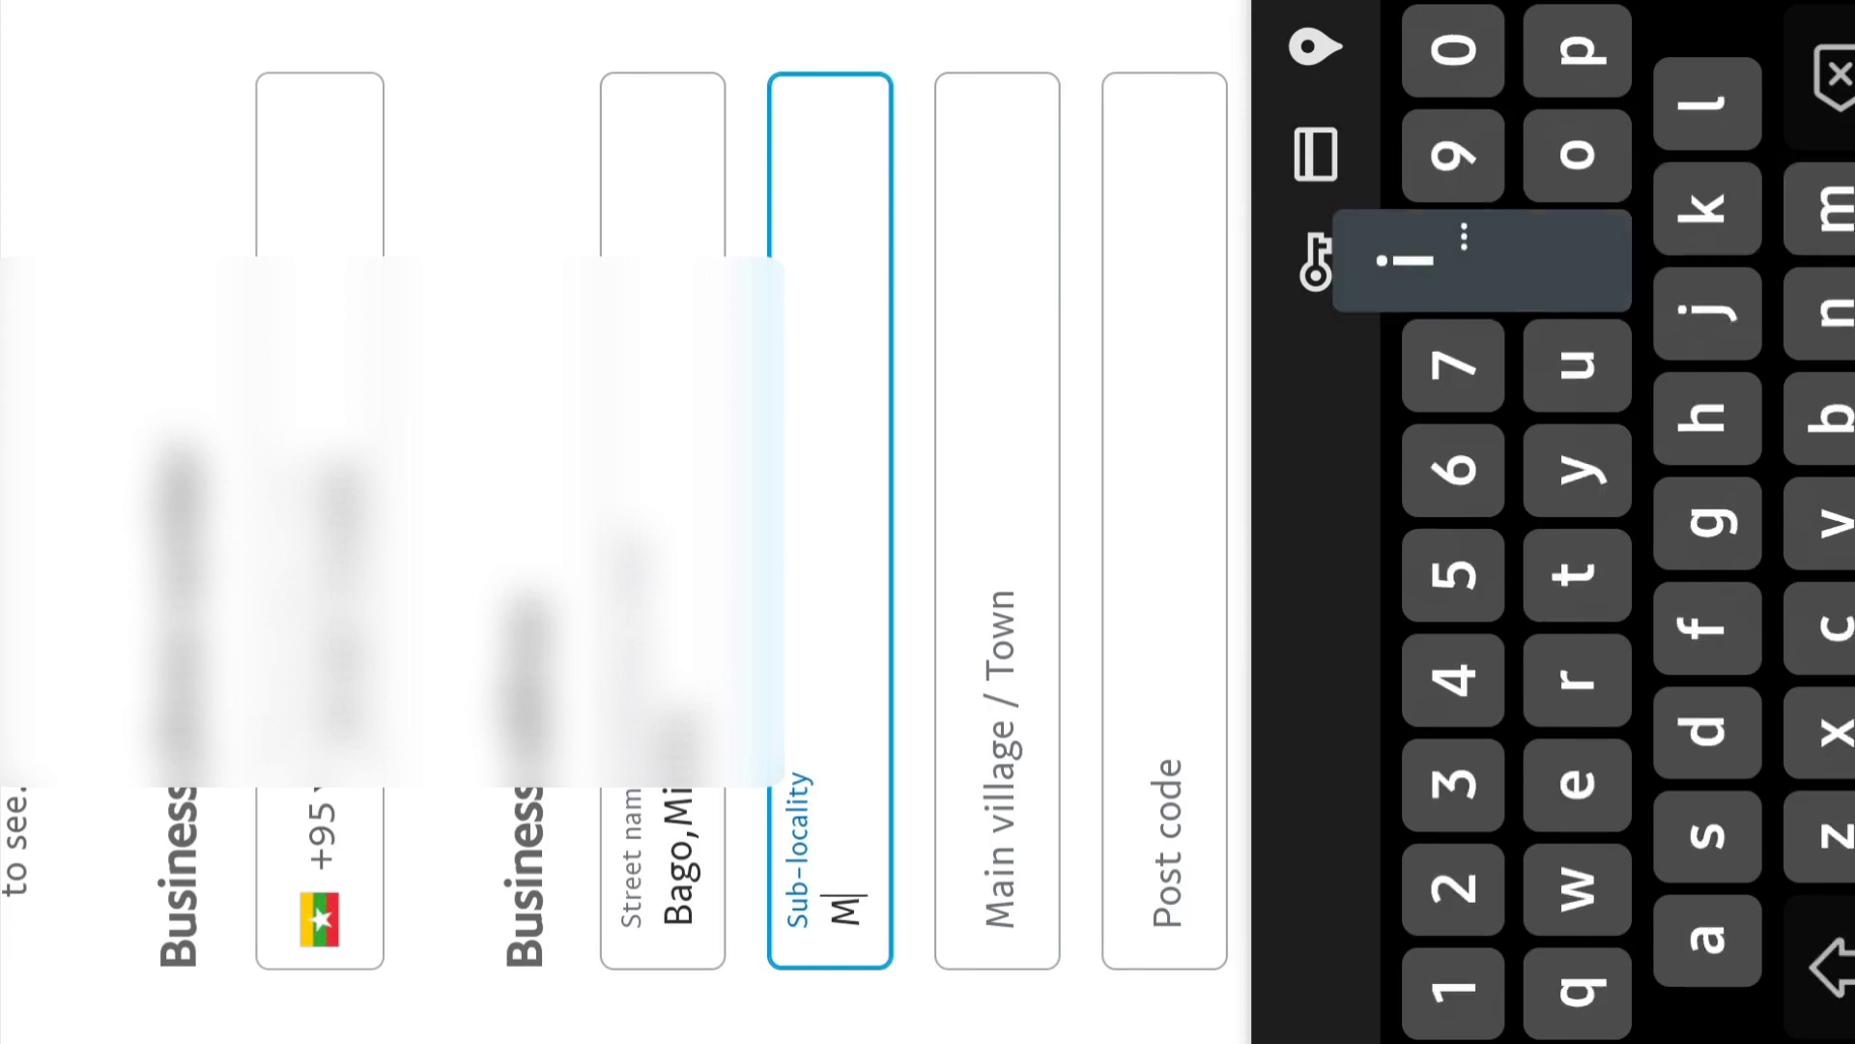
type("inla")
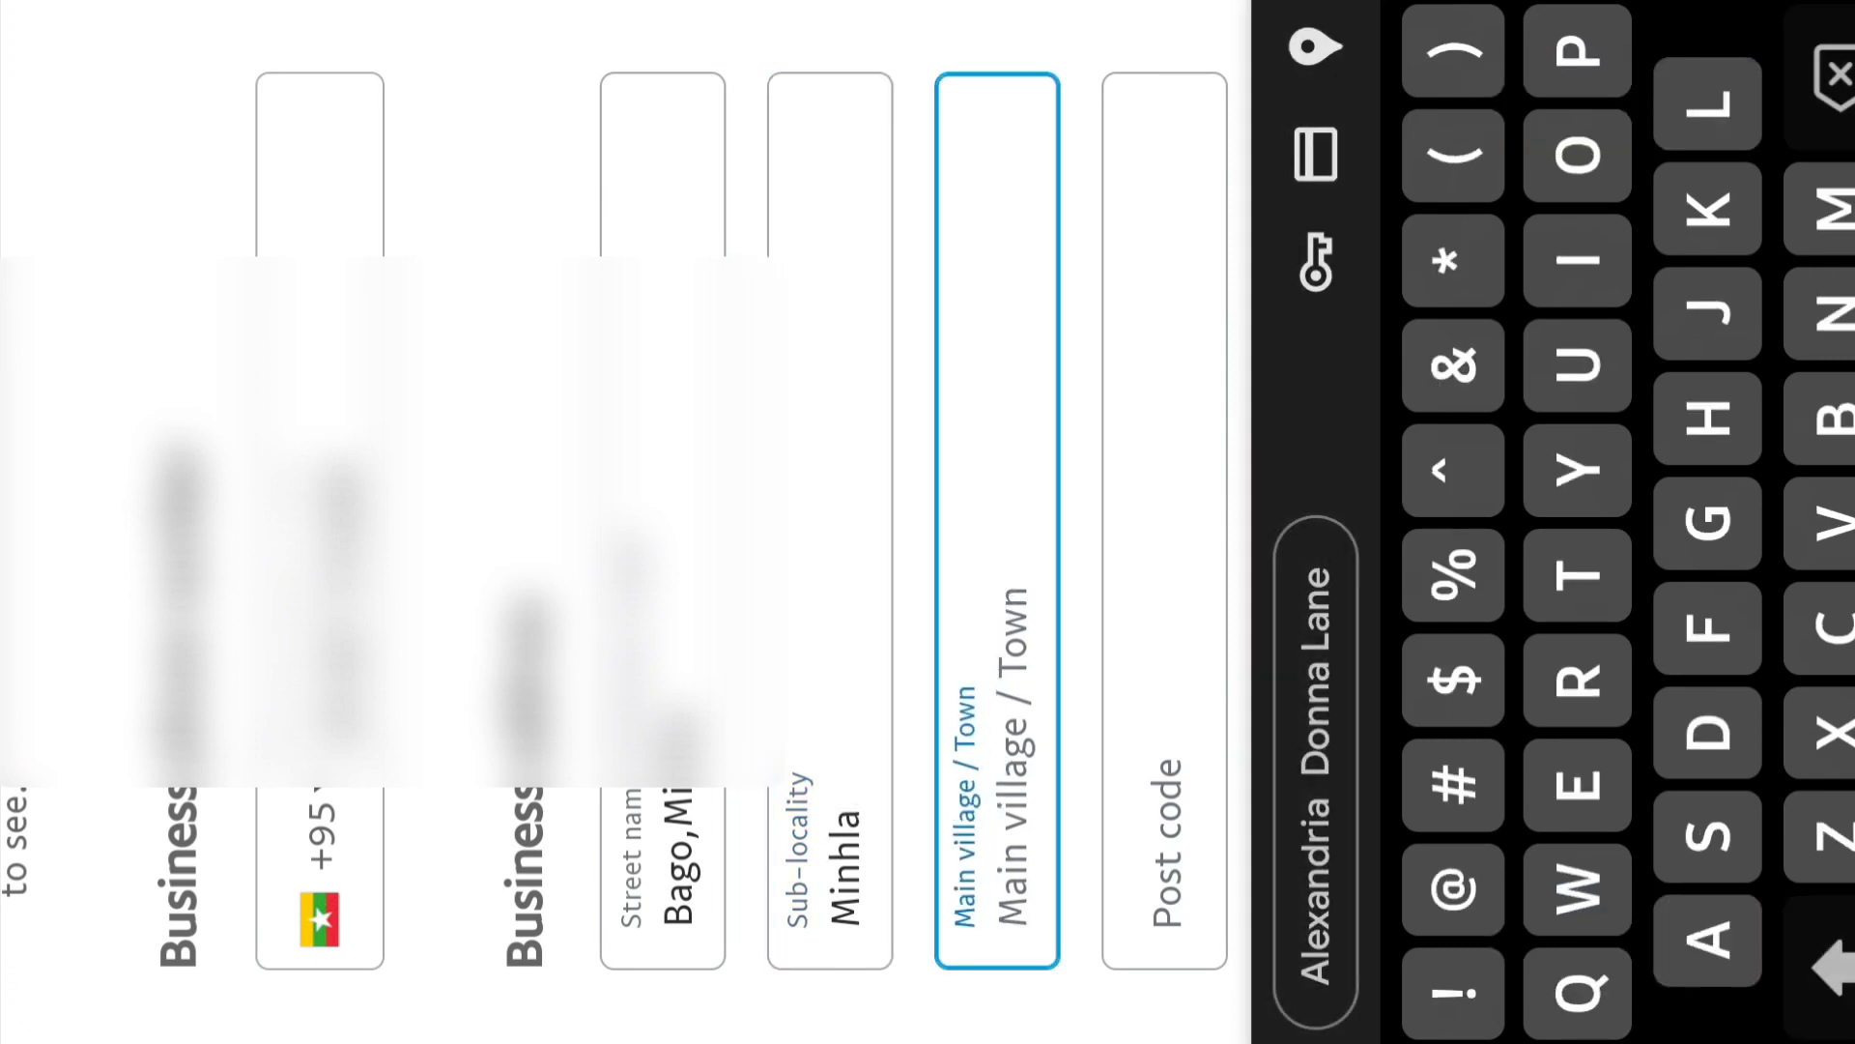
Step: Enter town 'Minhla,Pyitaw...' and post code 10806 to complete the business address
type("Min")
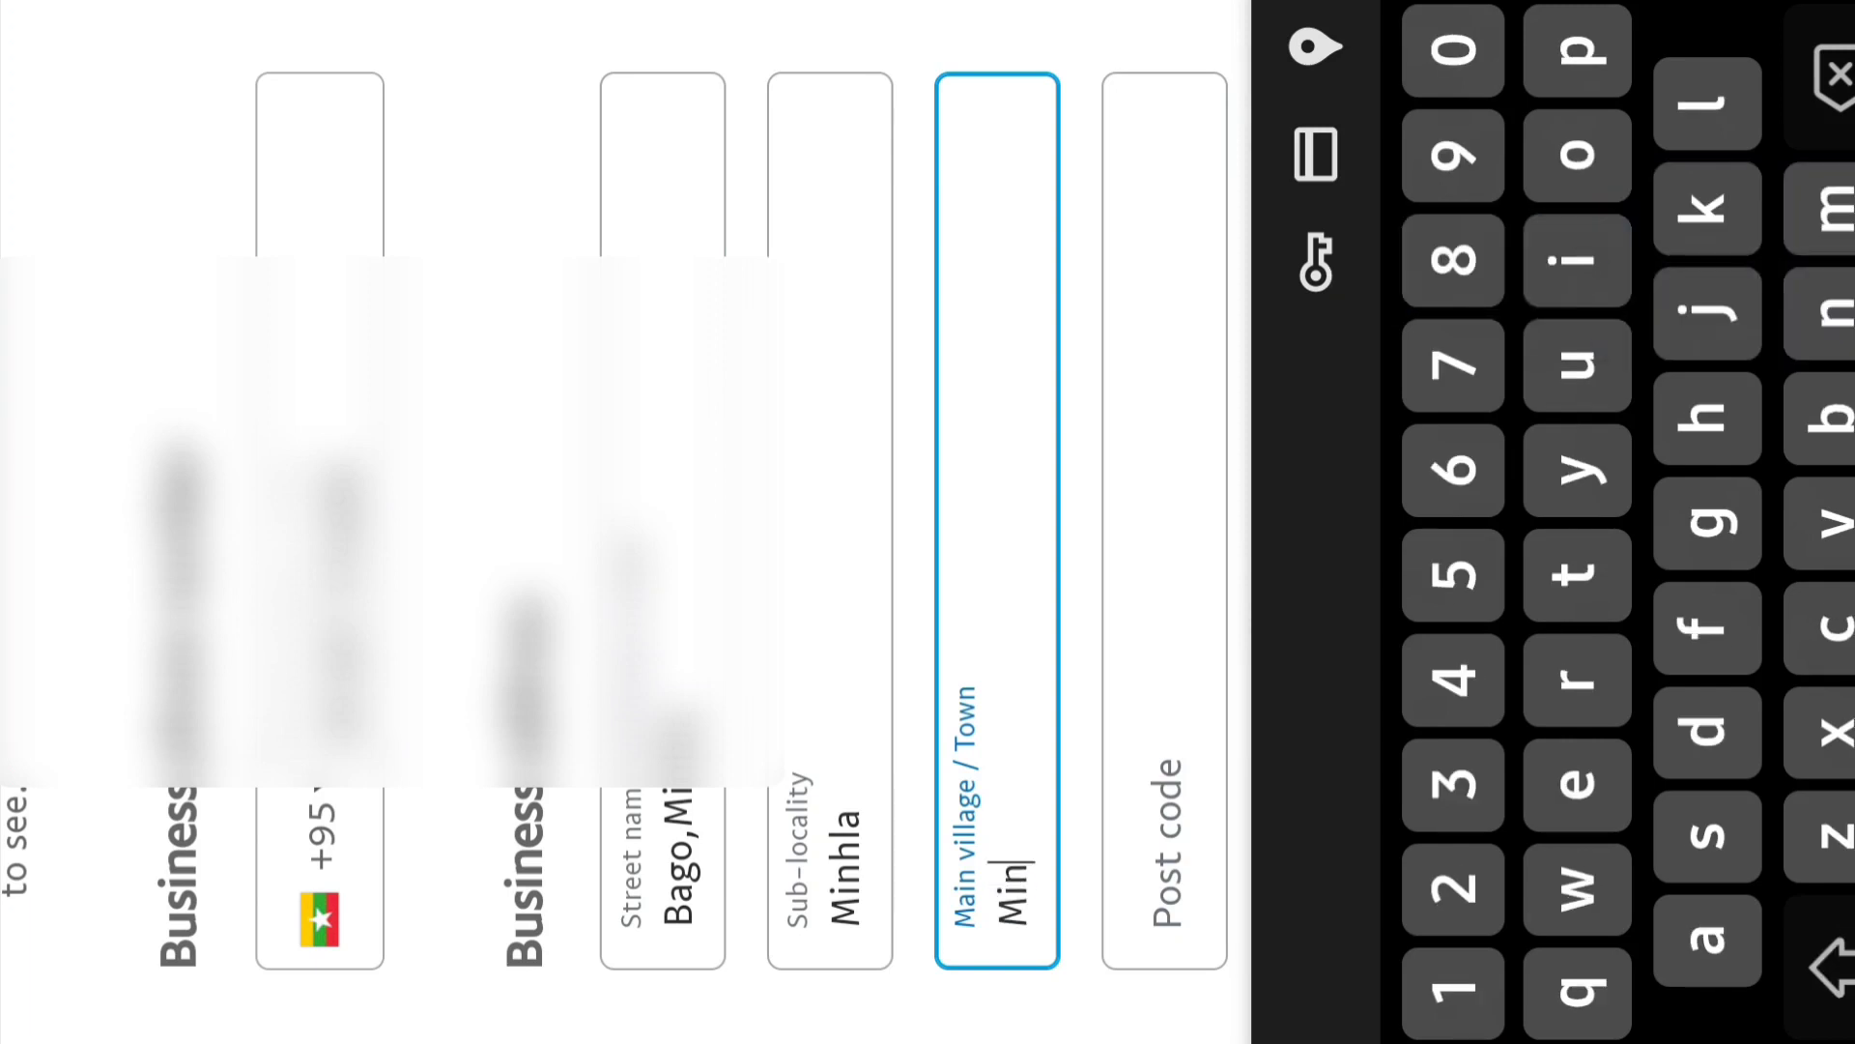
type("hla")
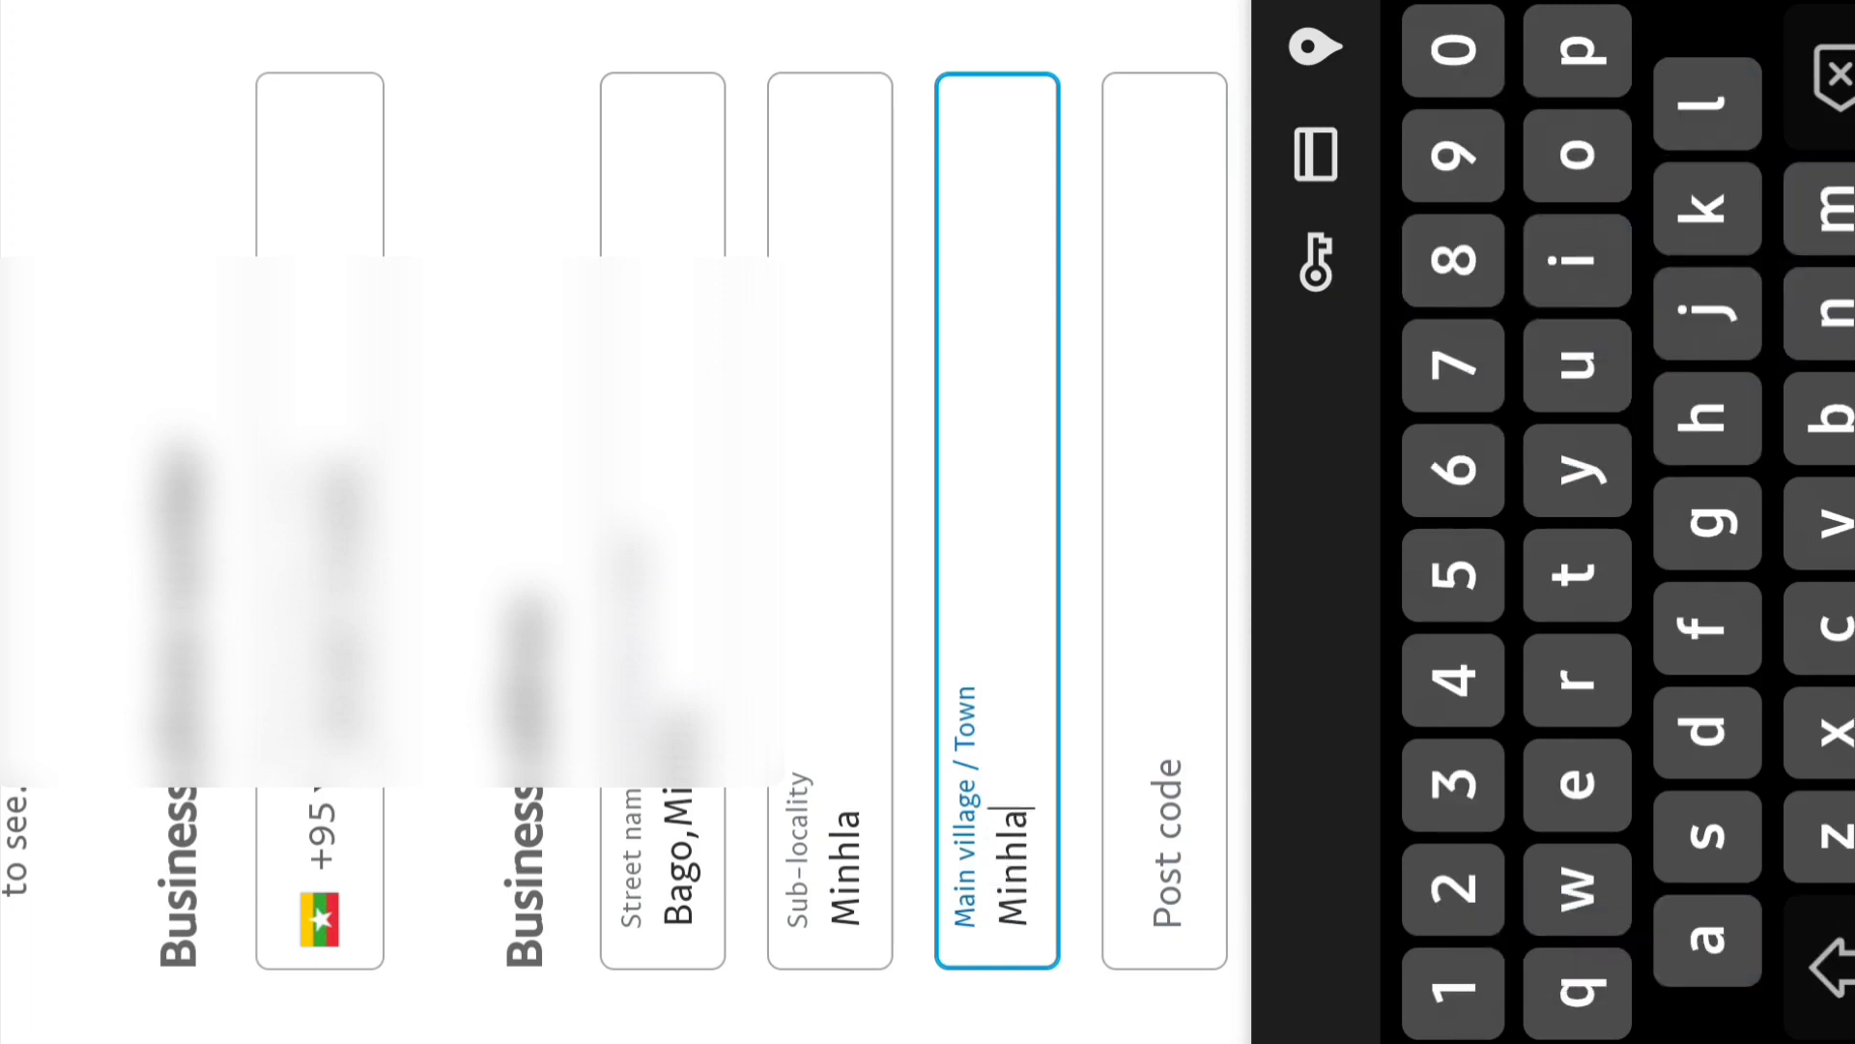
type(",P")
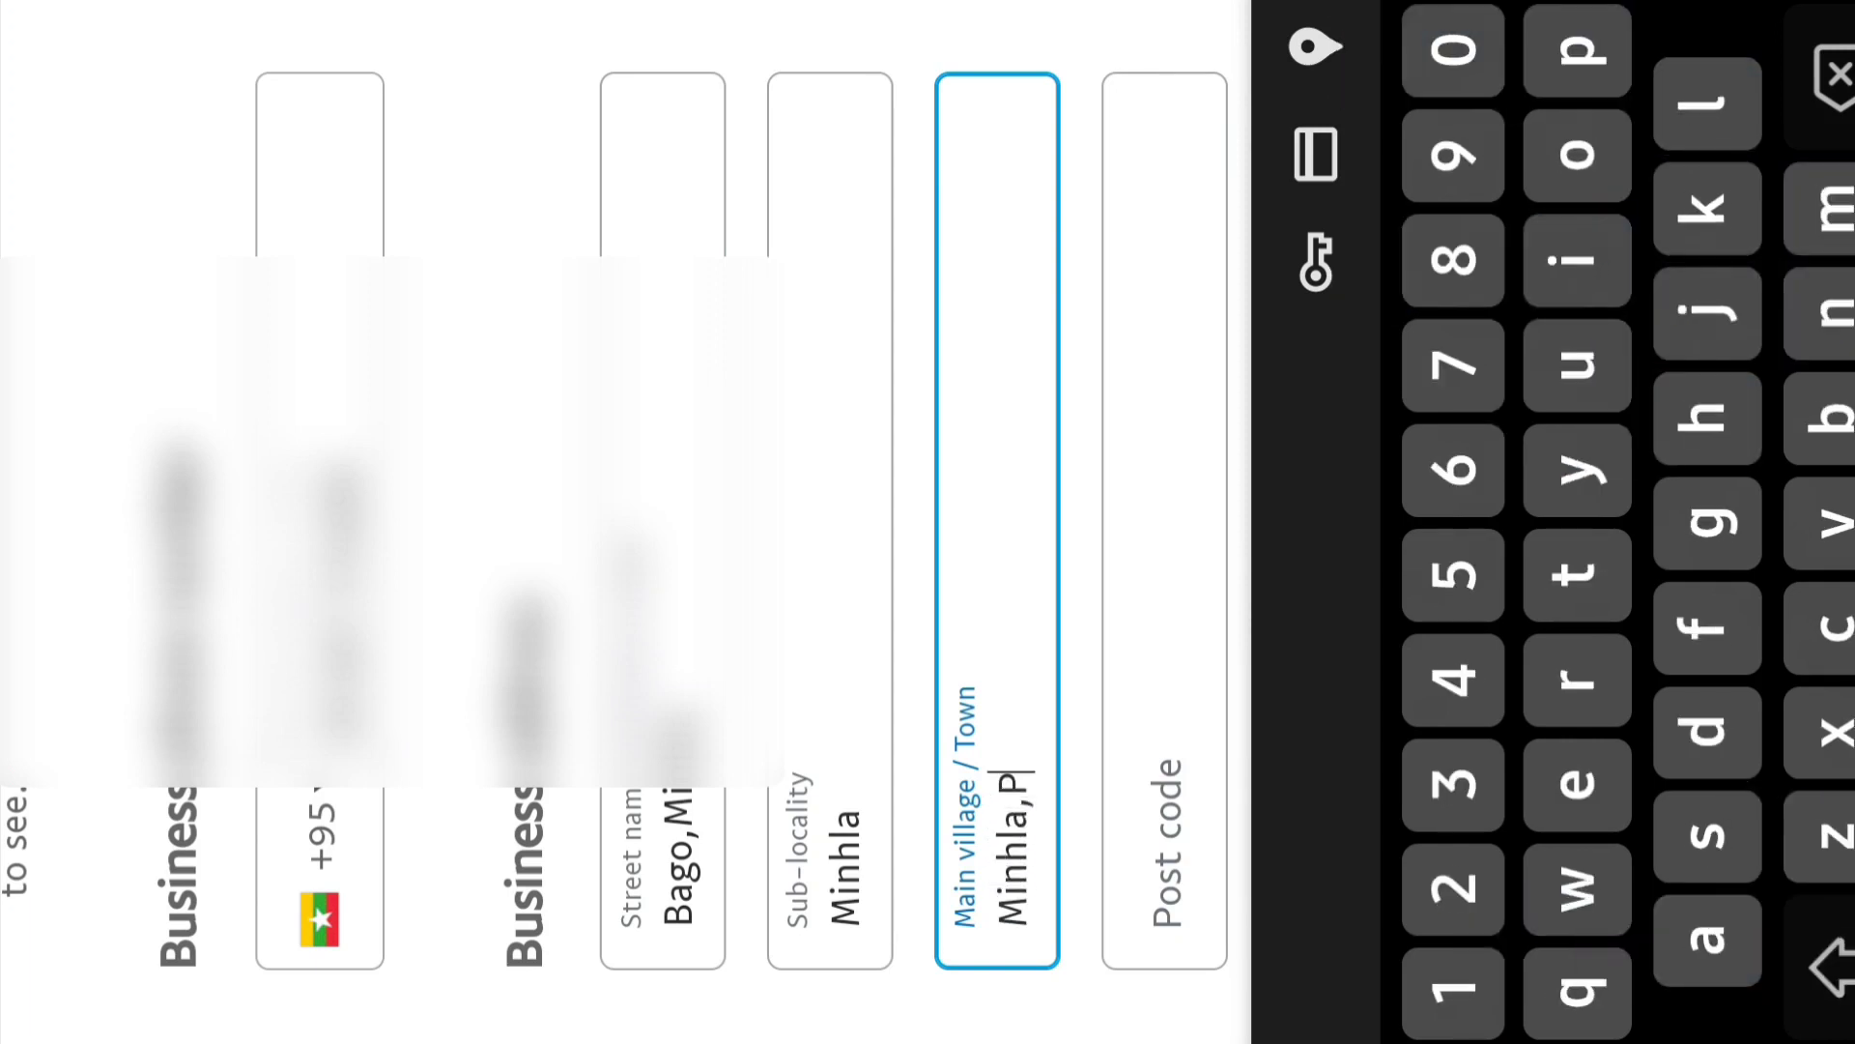
type("yitawthar")
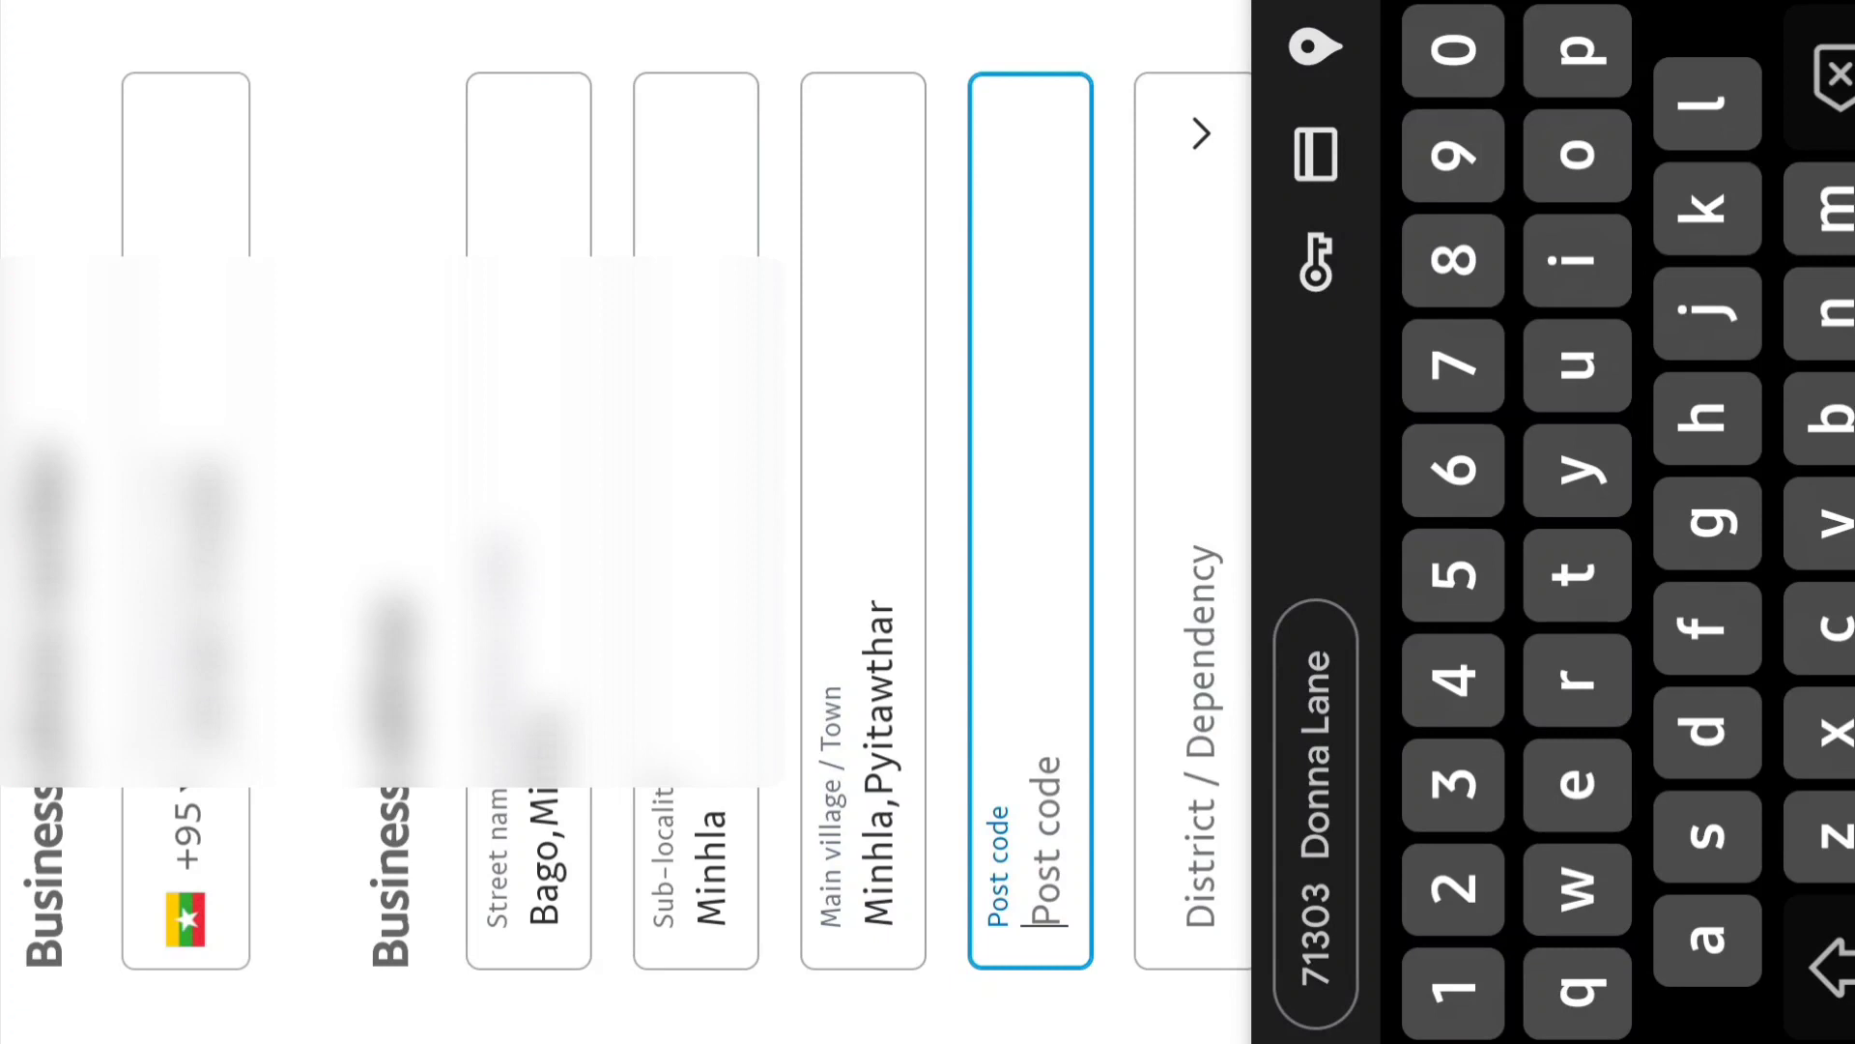
type("1")
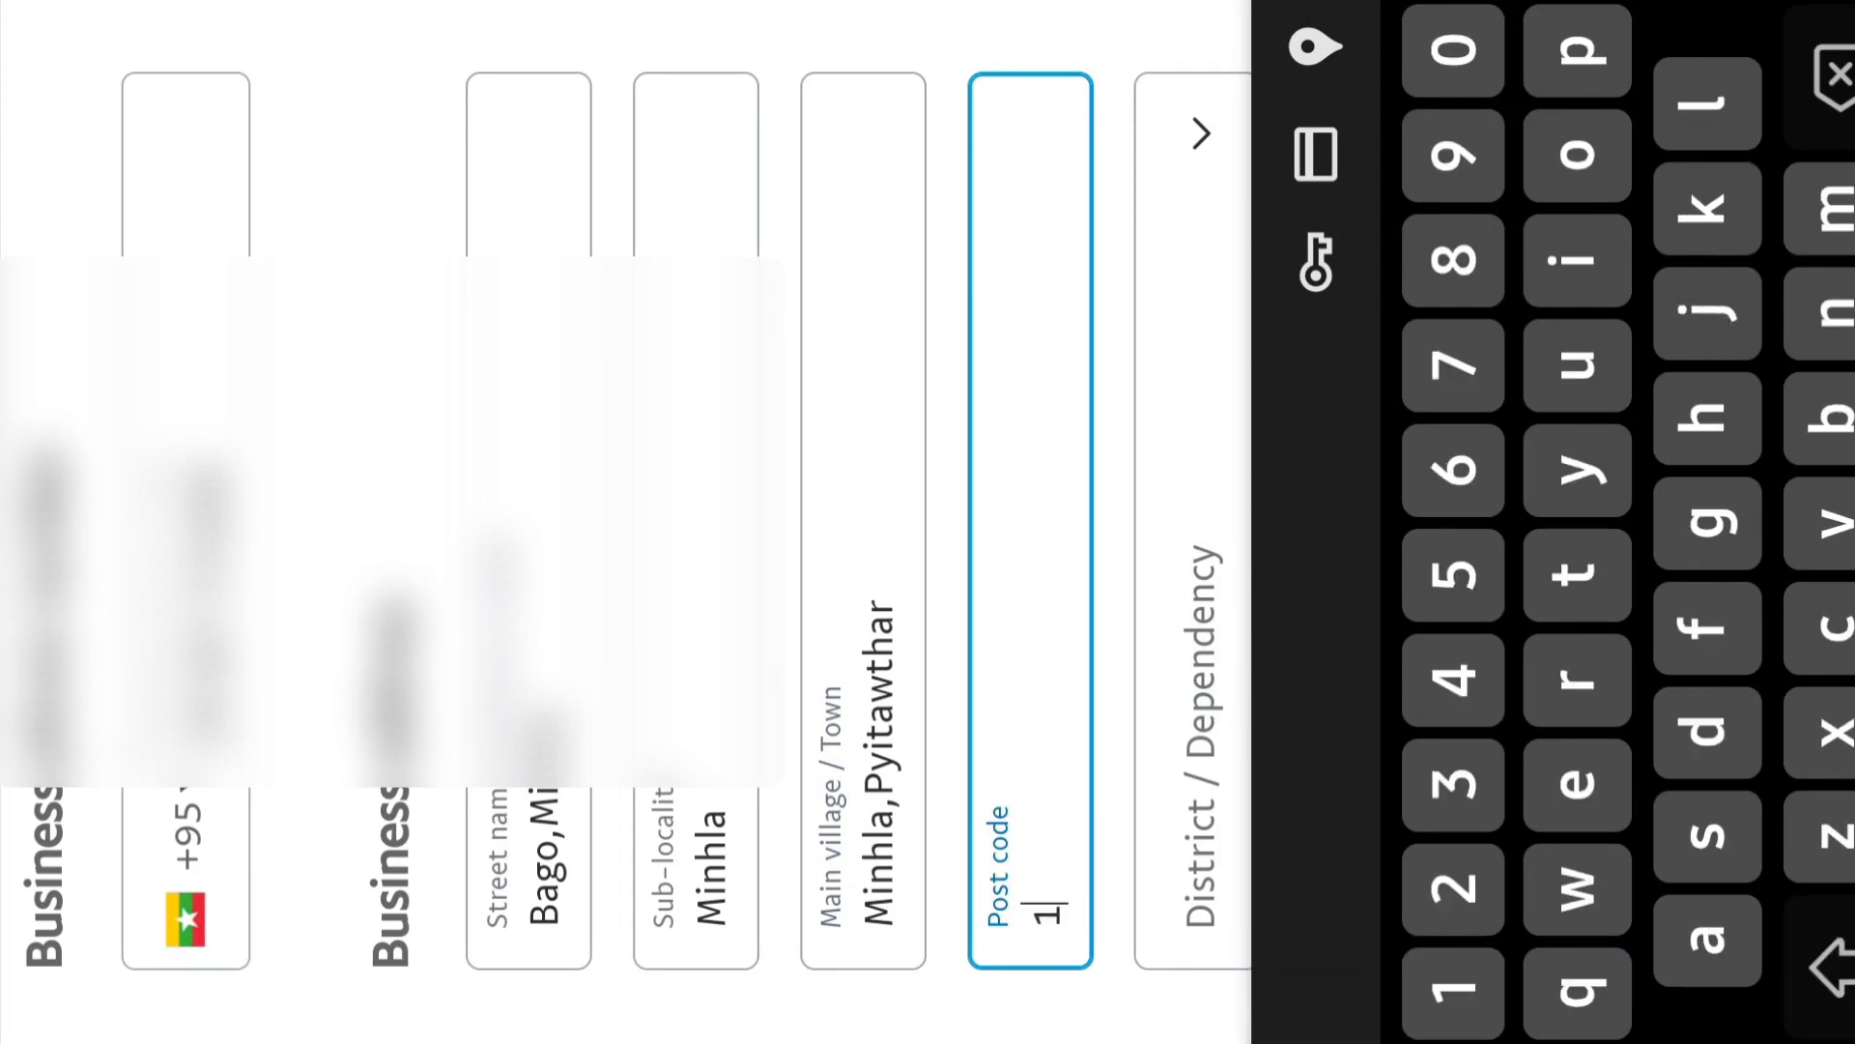
type("0806")
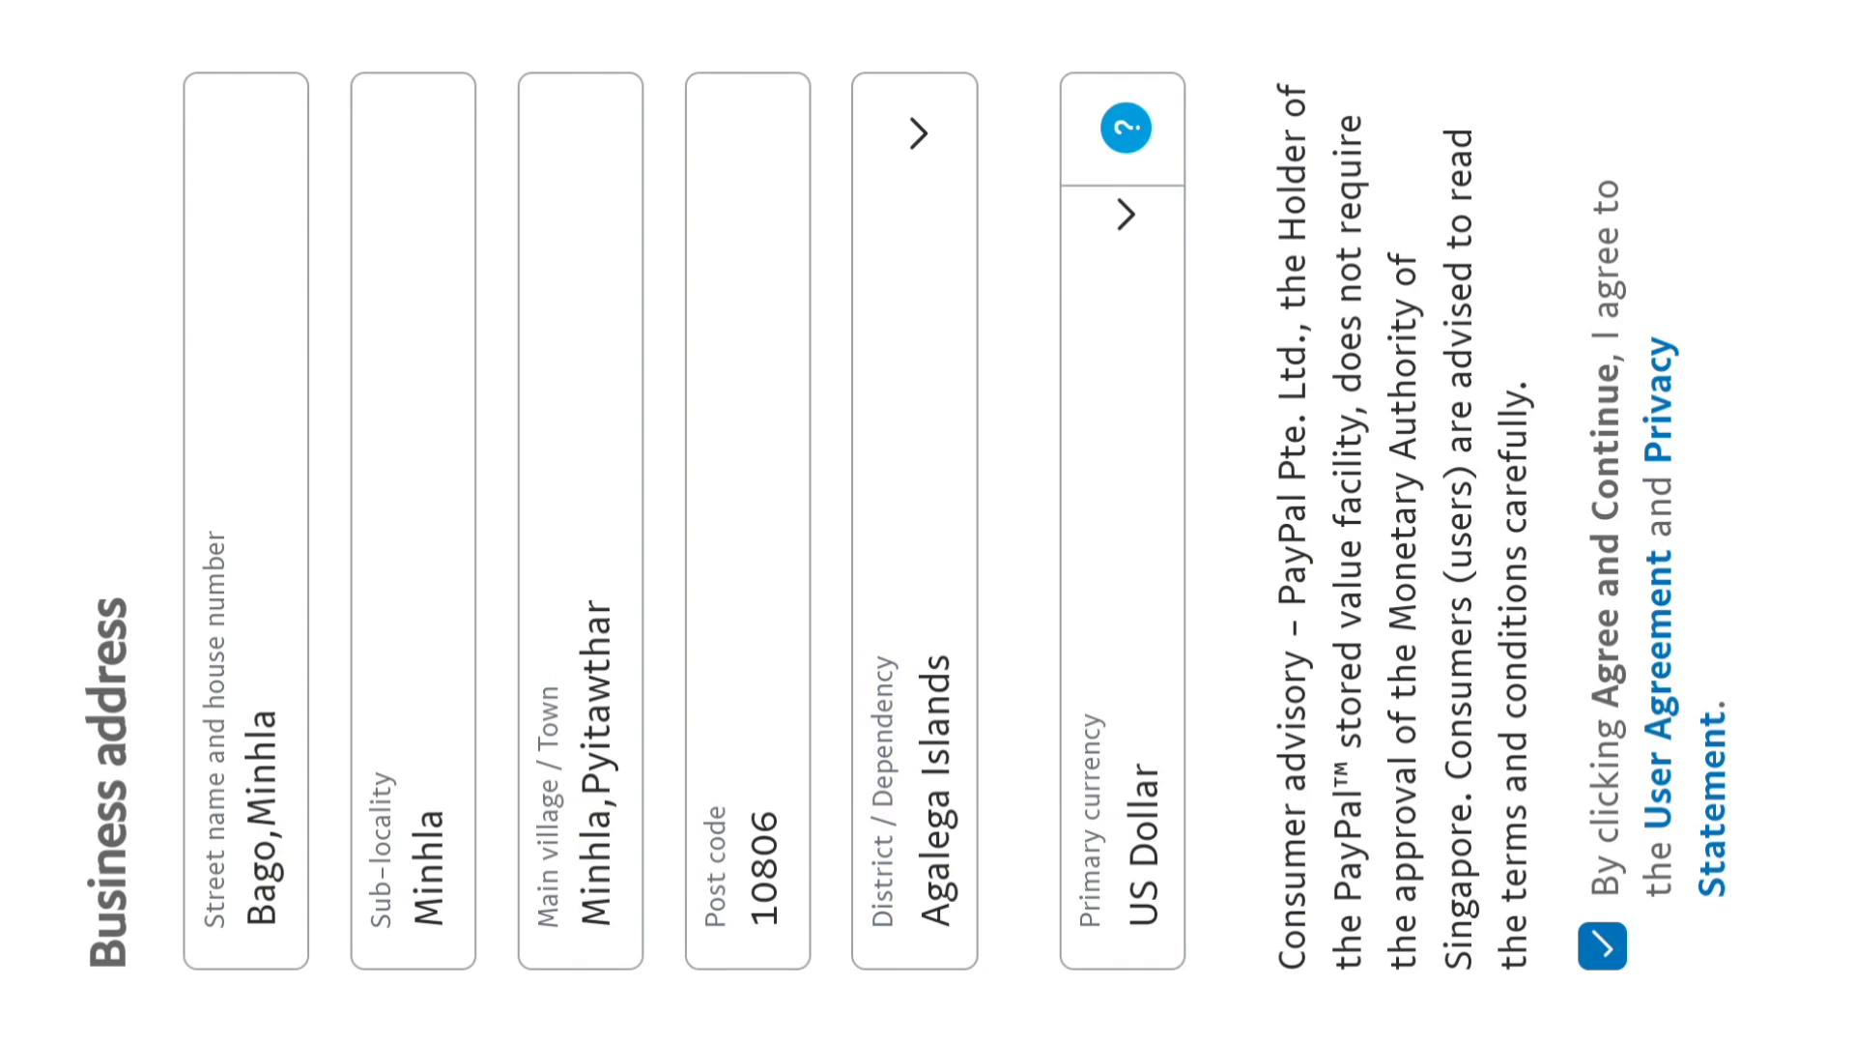
Step: Accept the user agreement and privacy statement and continue
left_click(1600, 947)
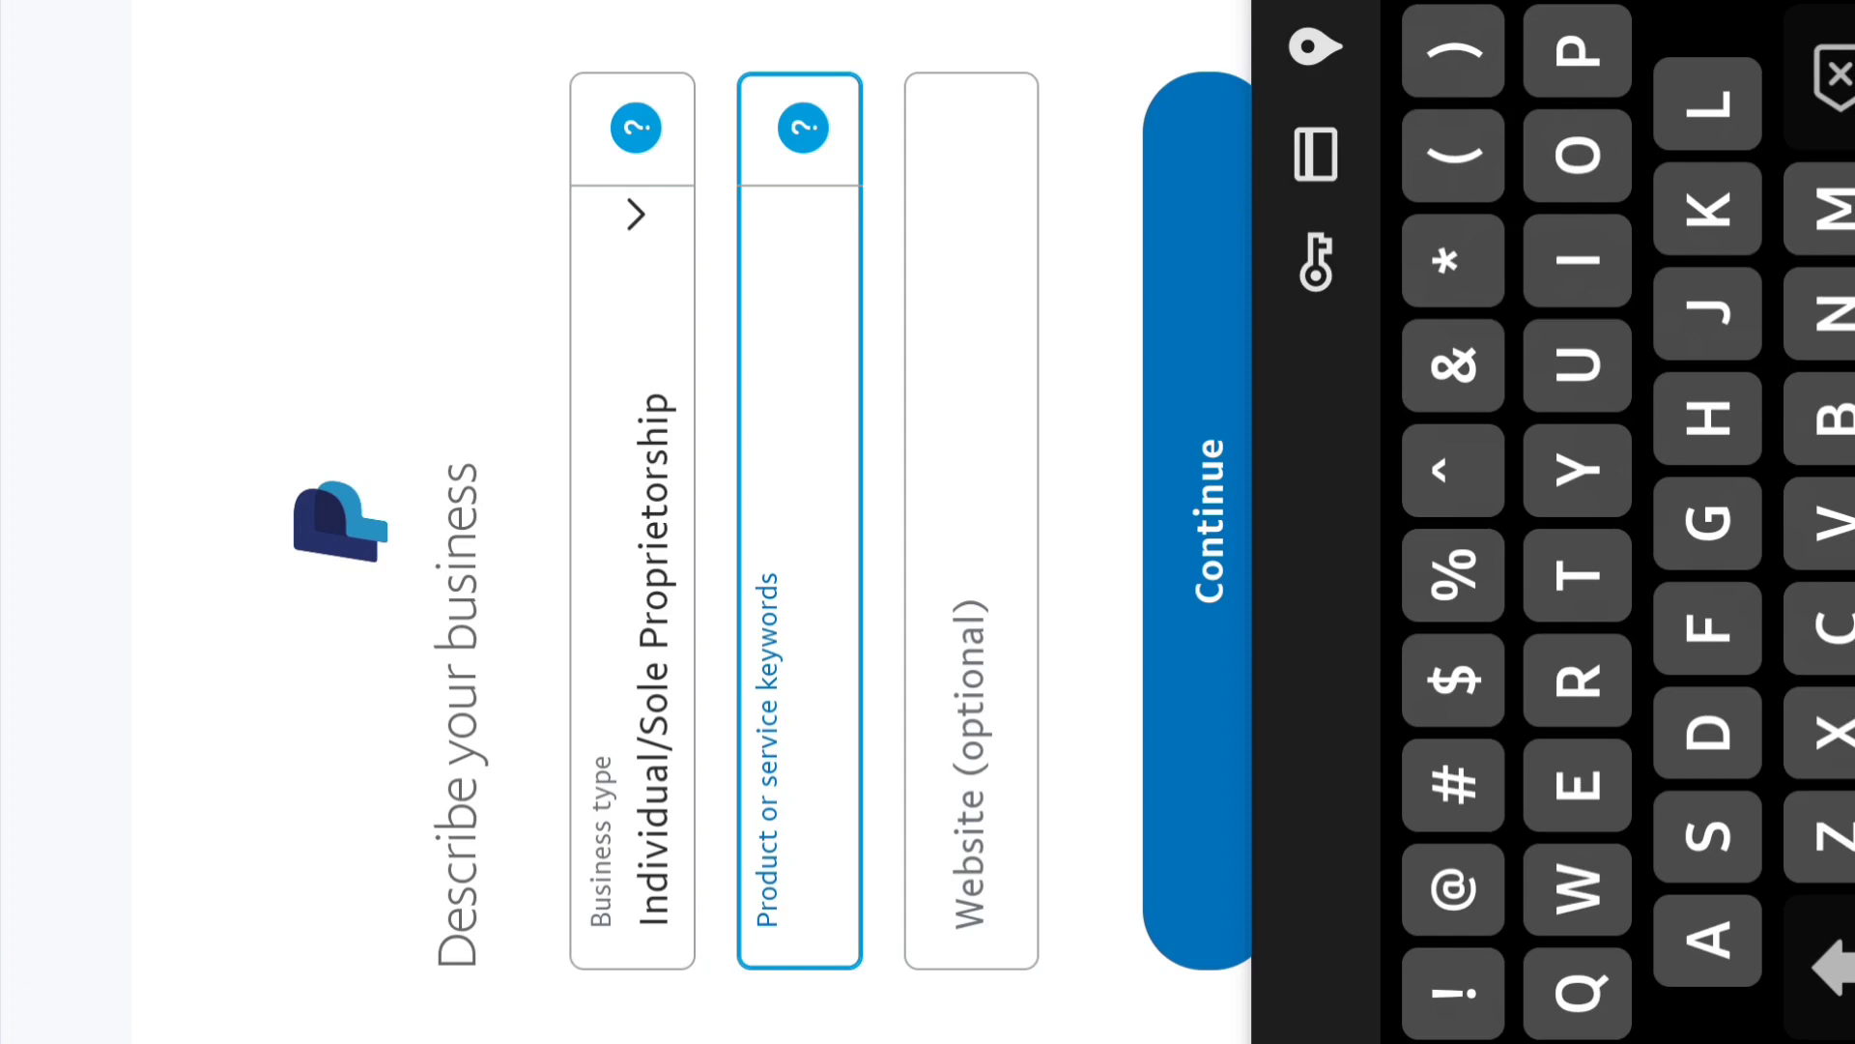
Step: Enter product keyword 'Wat' and pick a matching business category, then continue
type("Water")
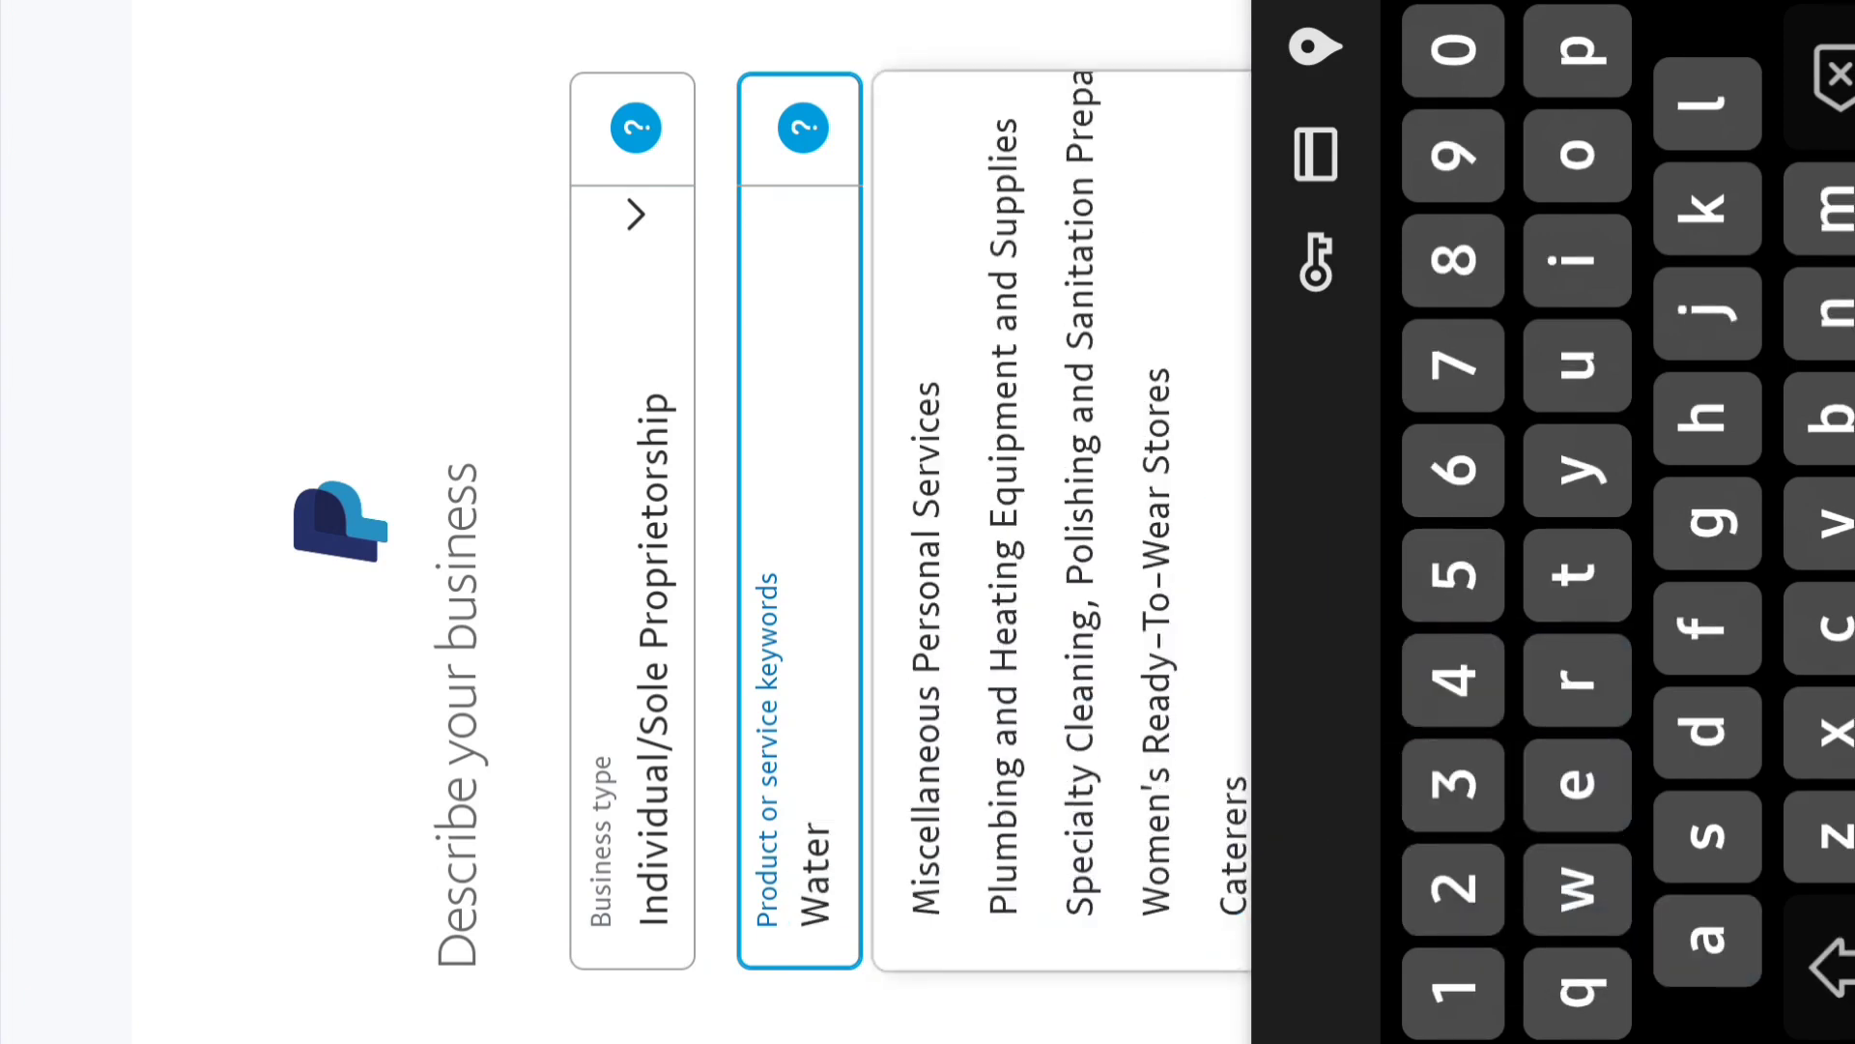
left_click(926, 429)
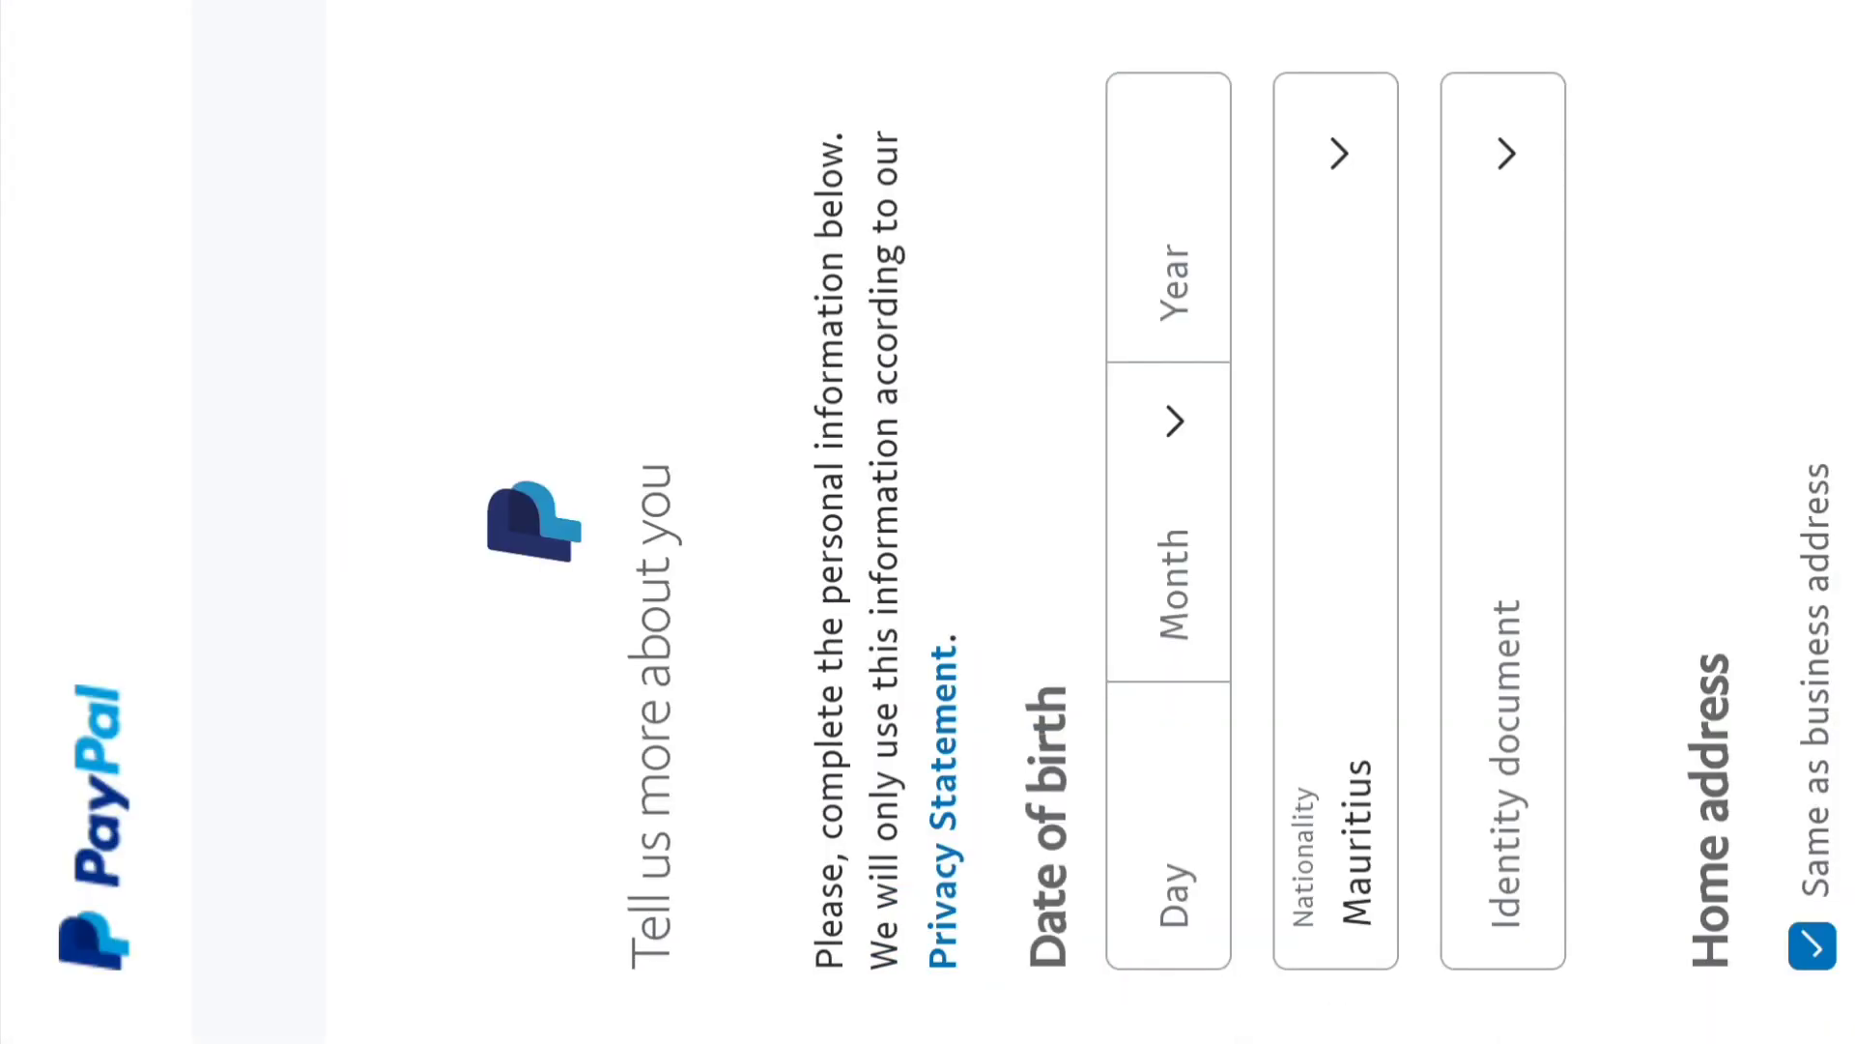
left_click(1163, 886)
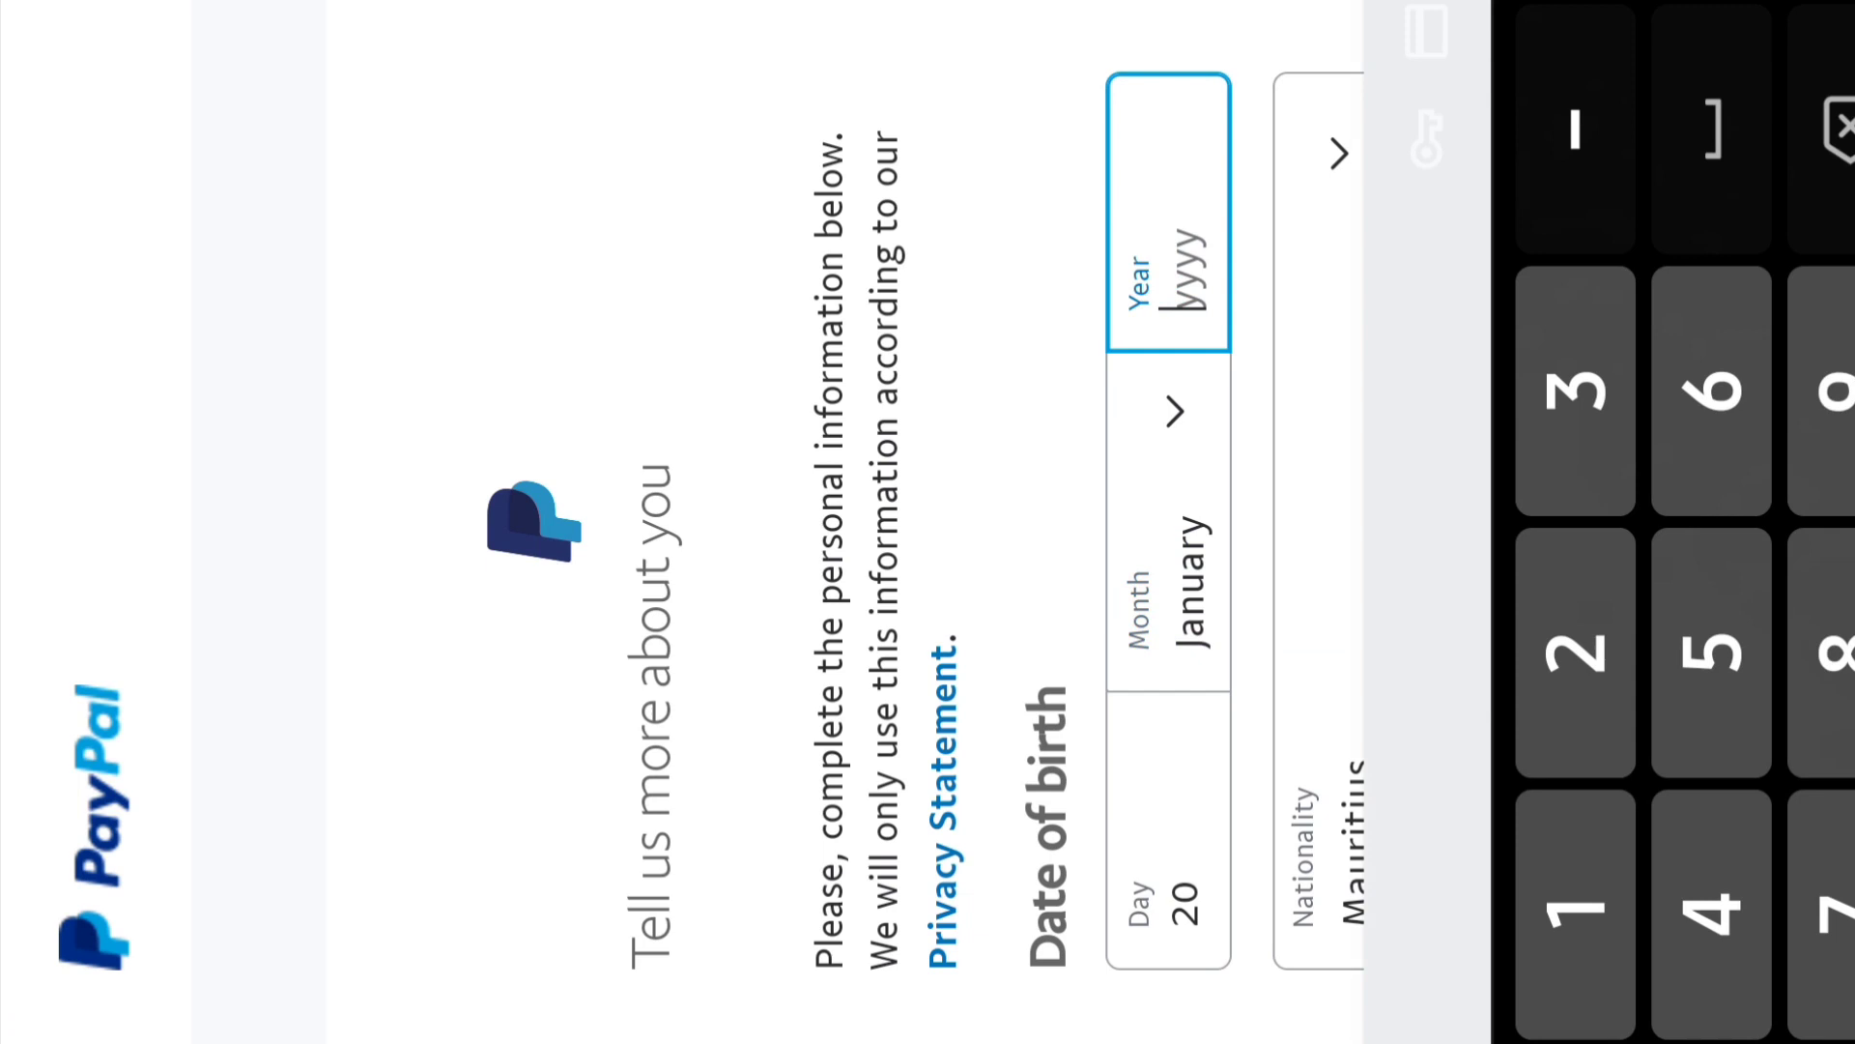
type("2002")
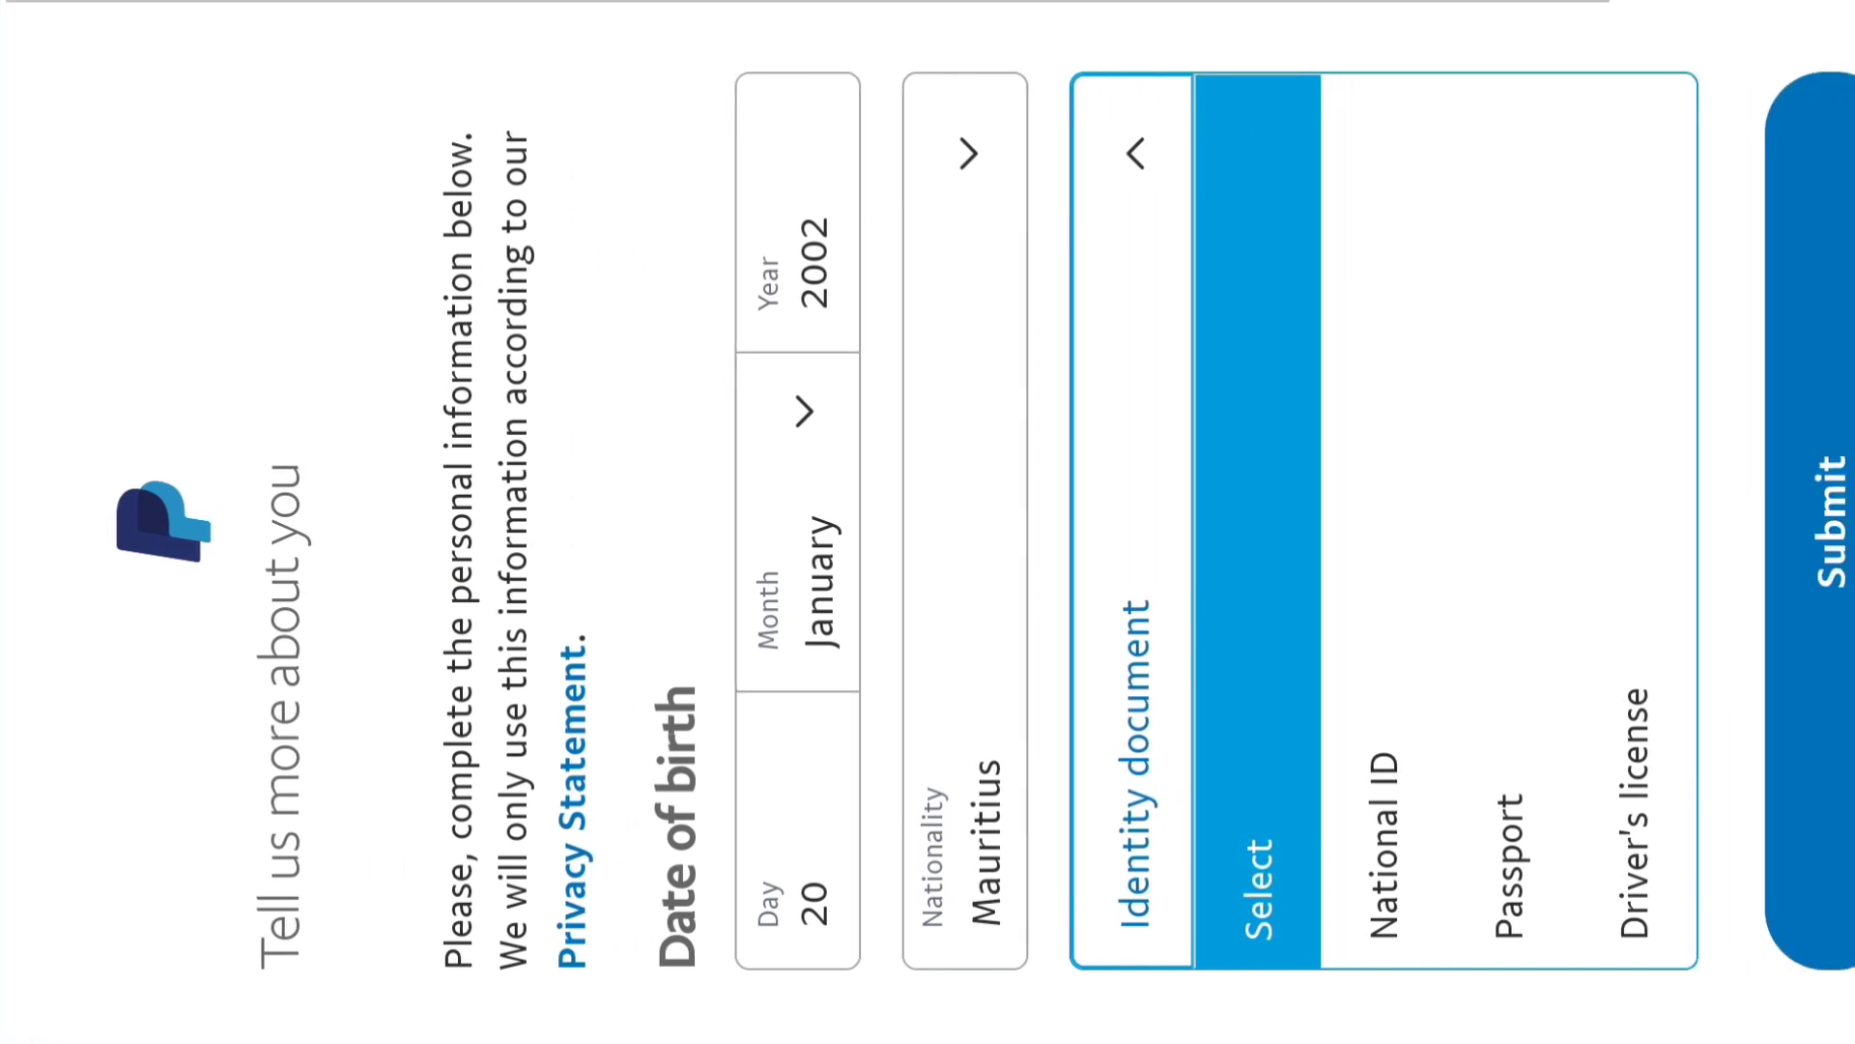
left_click(1392, 822)
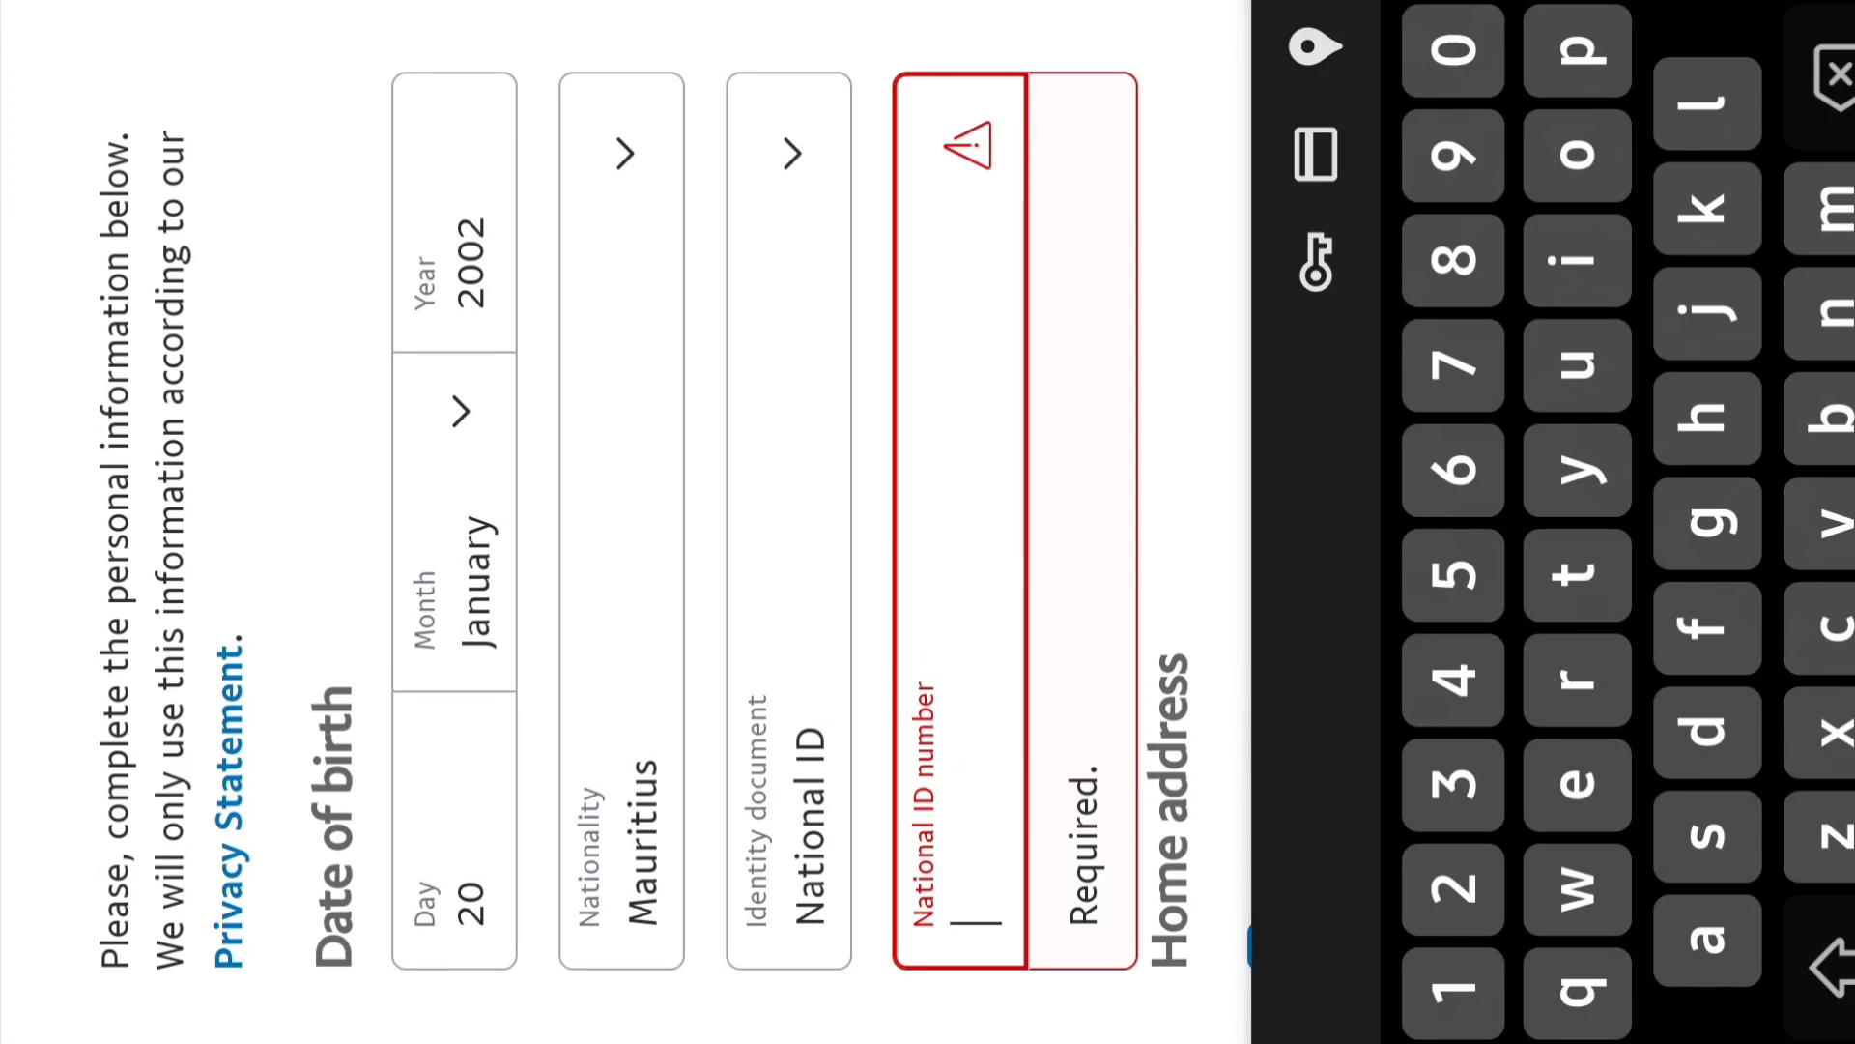
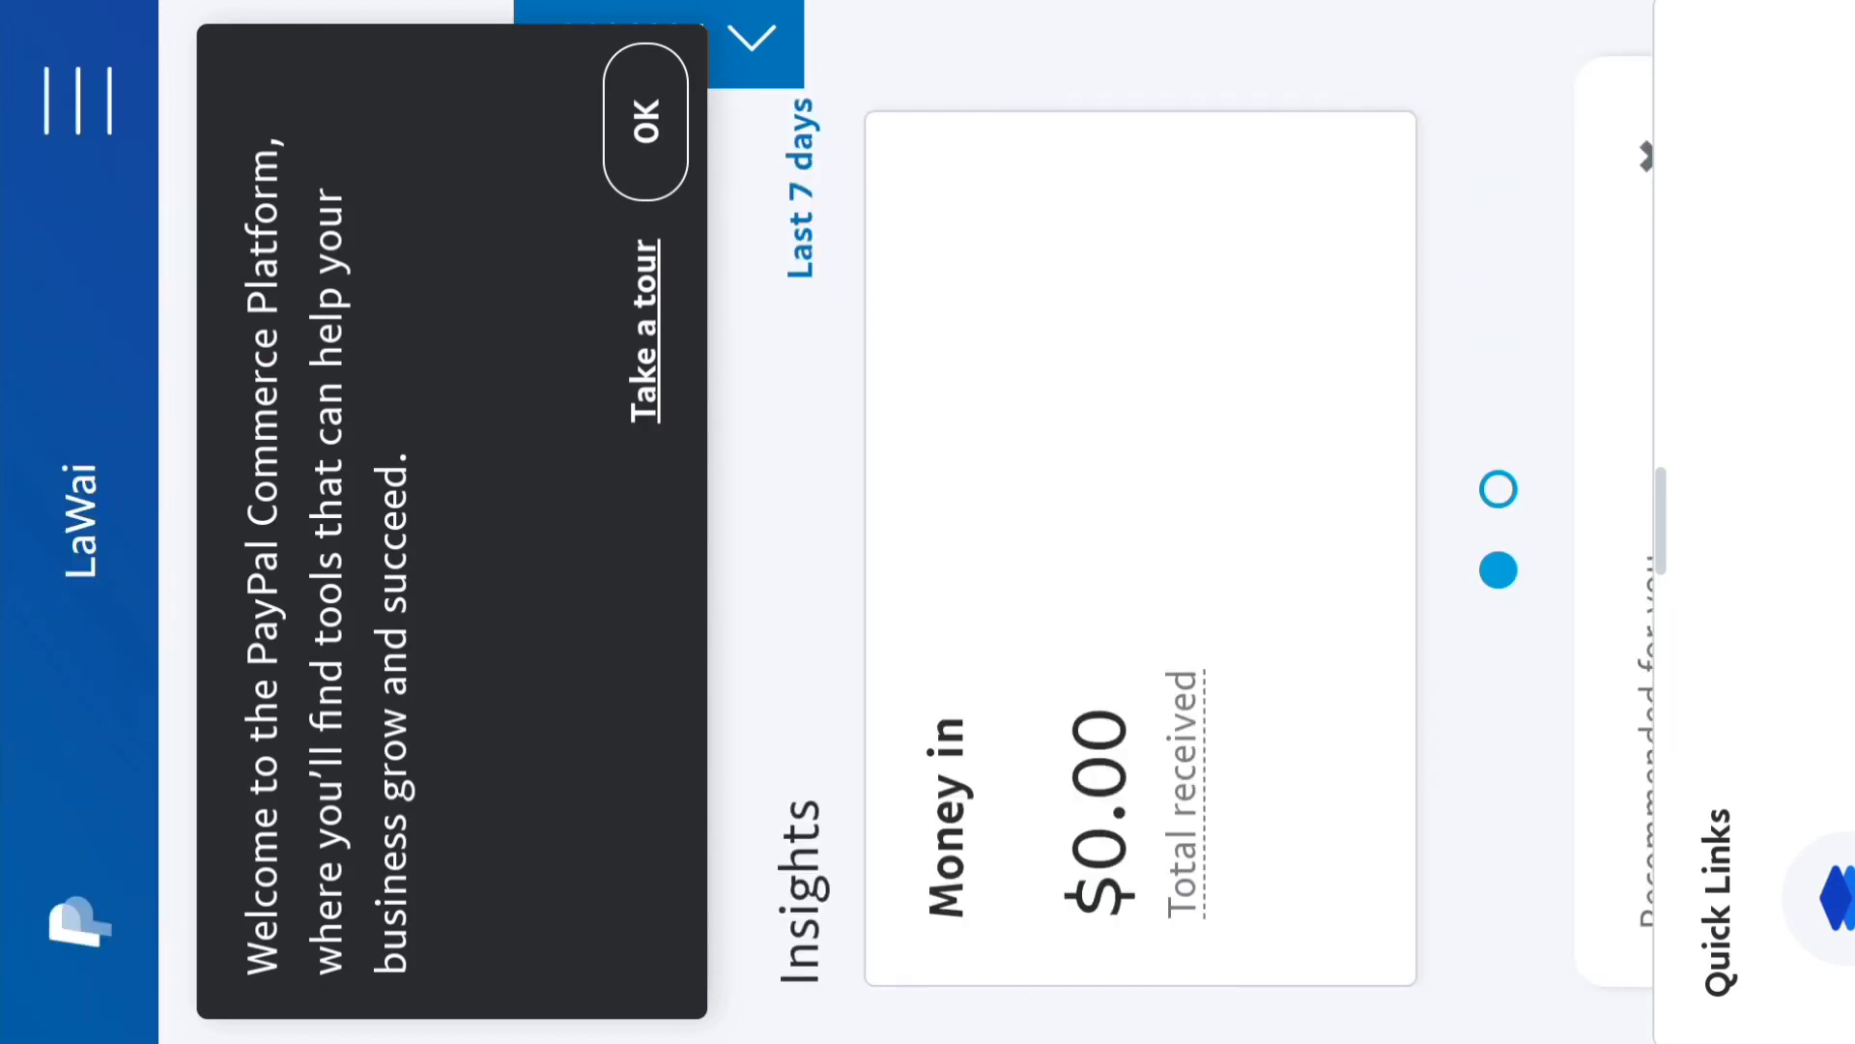
Step: Dismiss the welcome popup and scroll the dashboard to the Create an invoice form
left_click(650, 125)
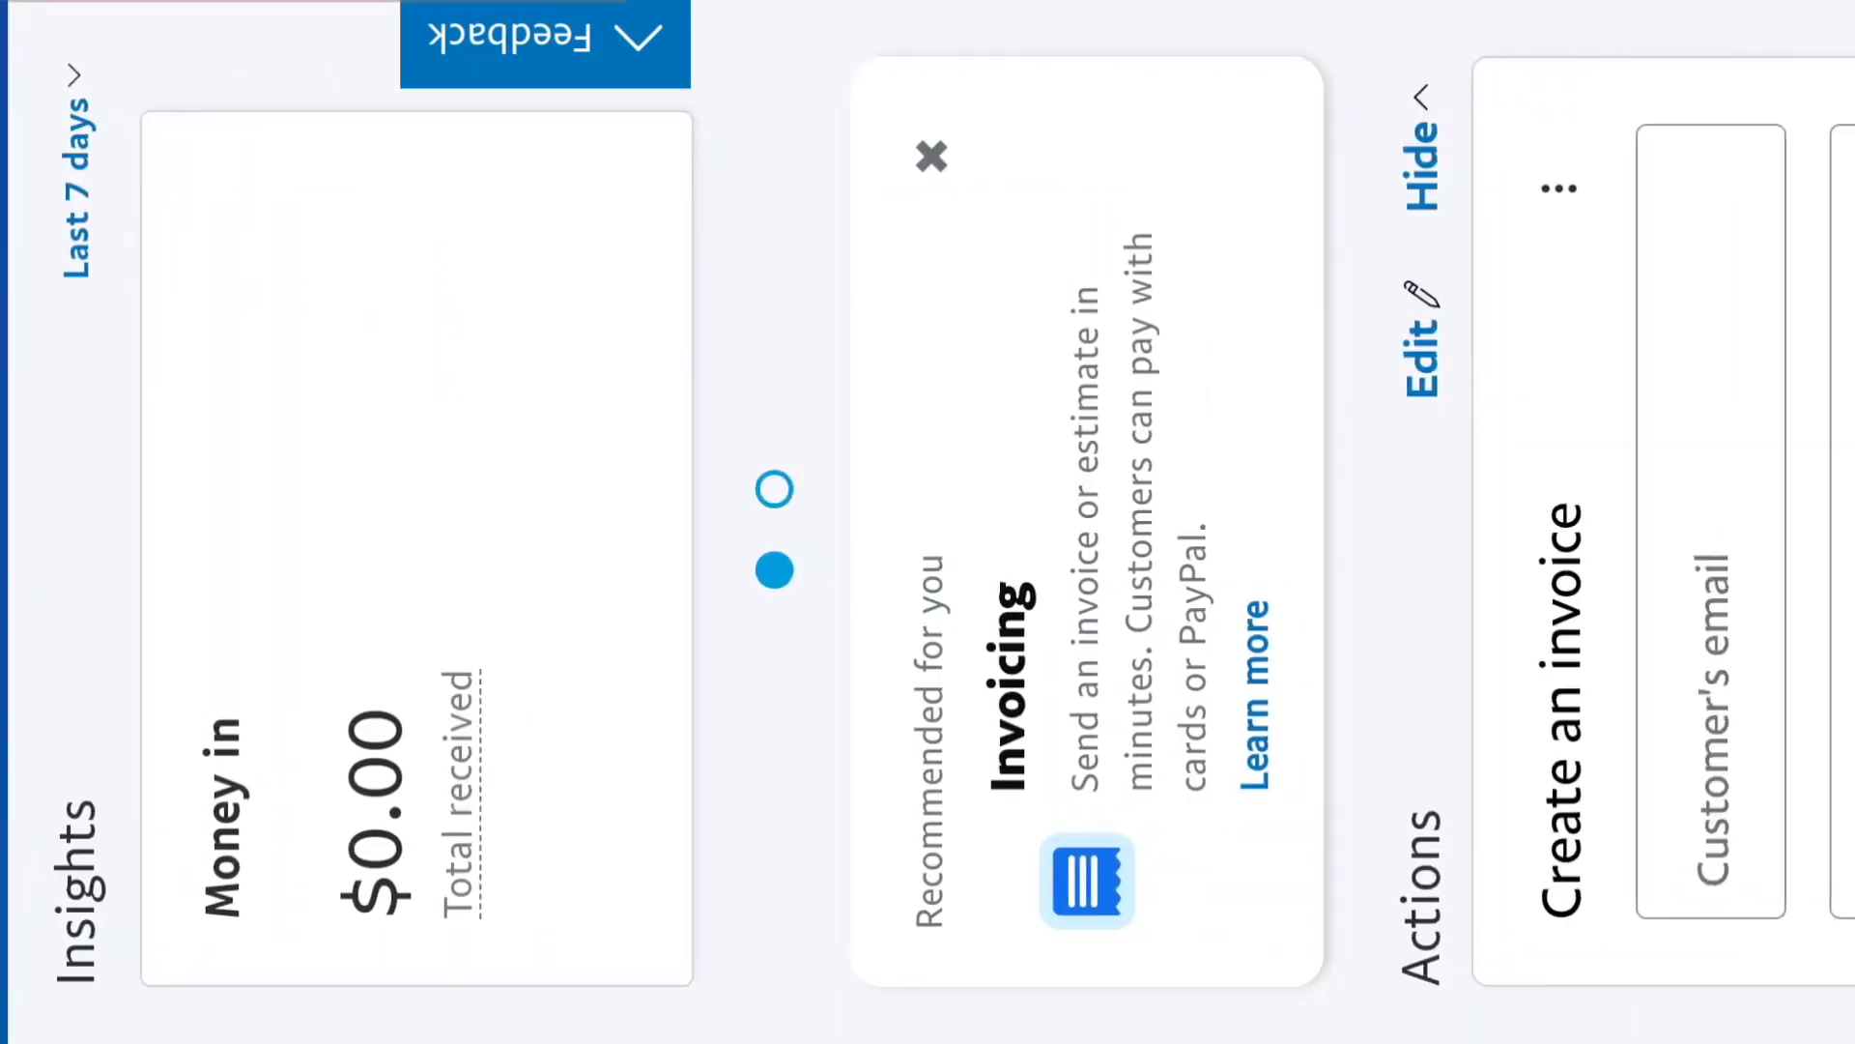
scroll("right", 3)
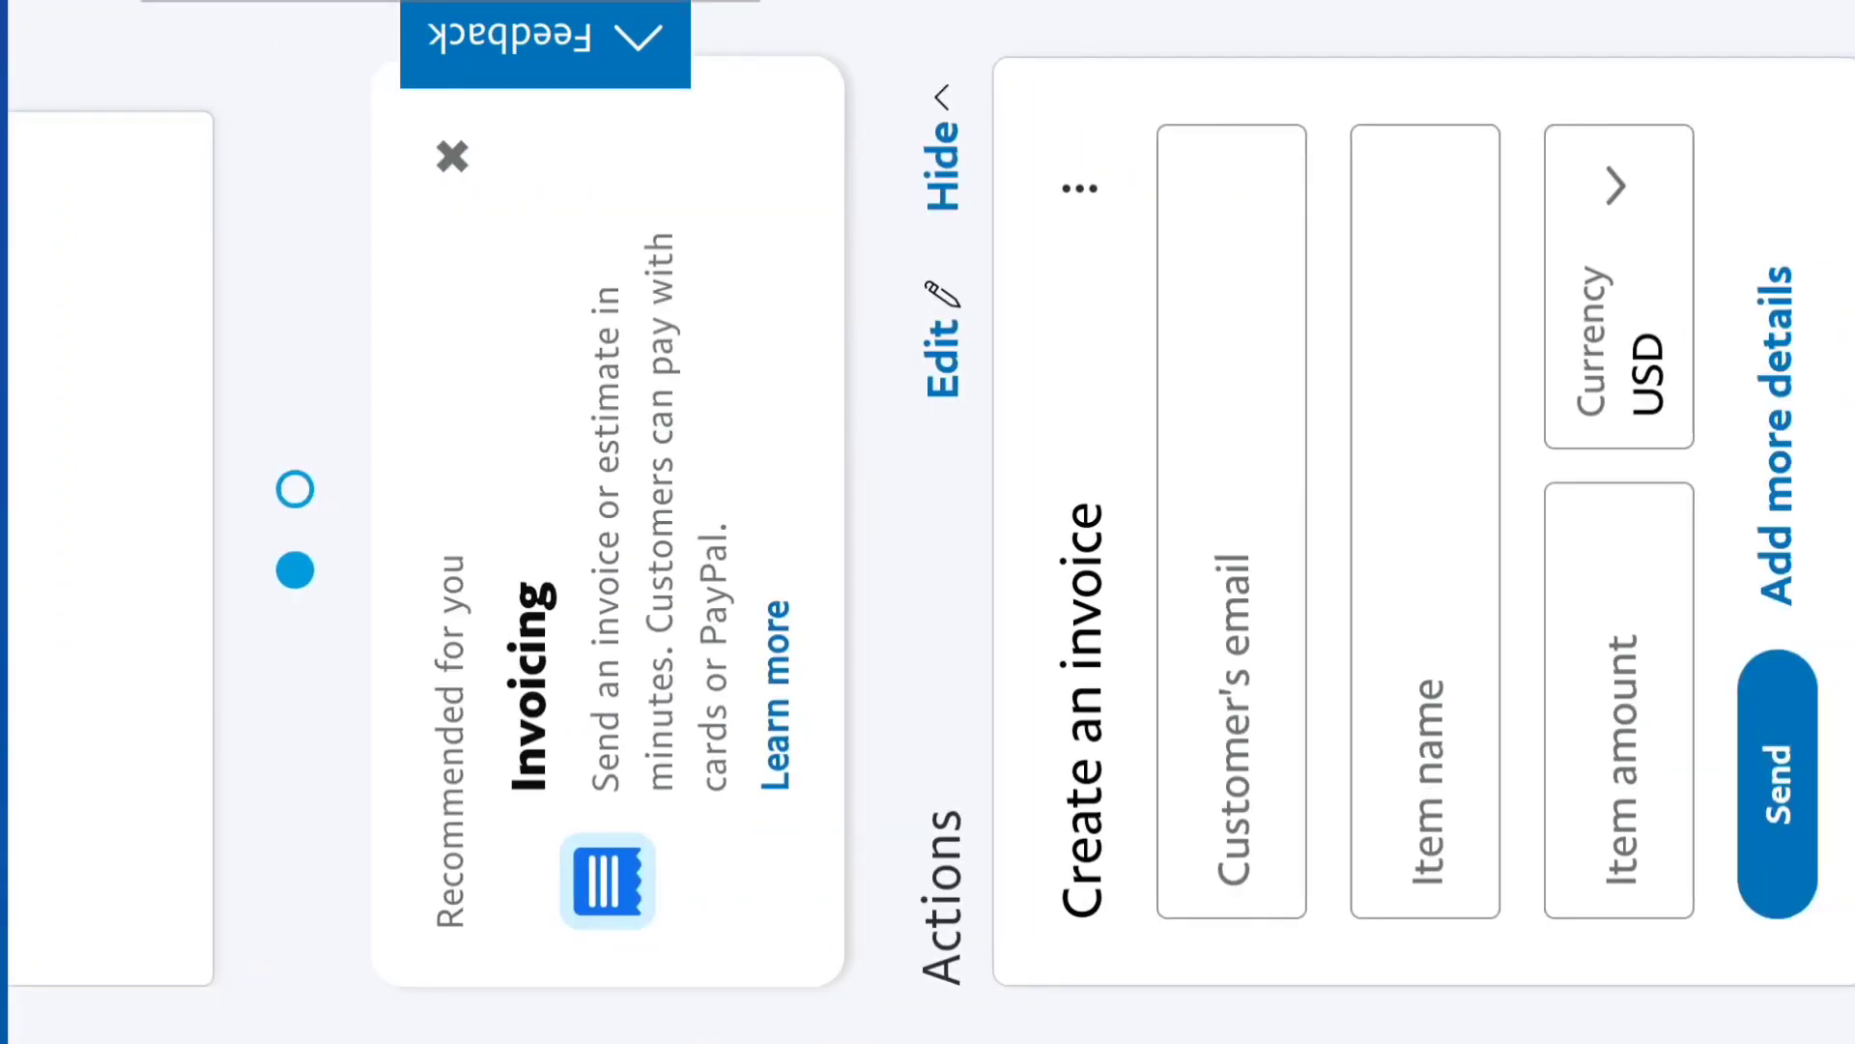